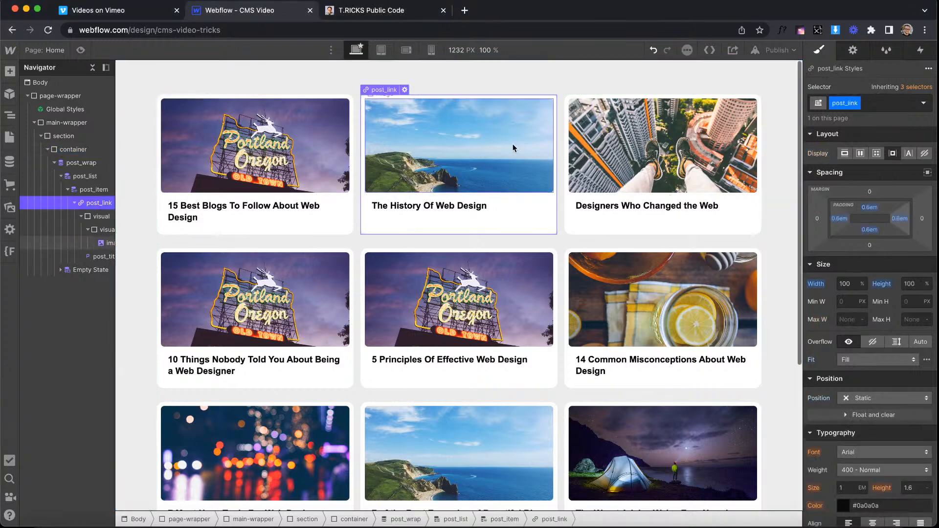
- Inspect the blog card's link and image, then start a new field in Blog Posts settings
{"action": "left_click", "coordinate": [48, 31]}
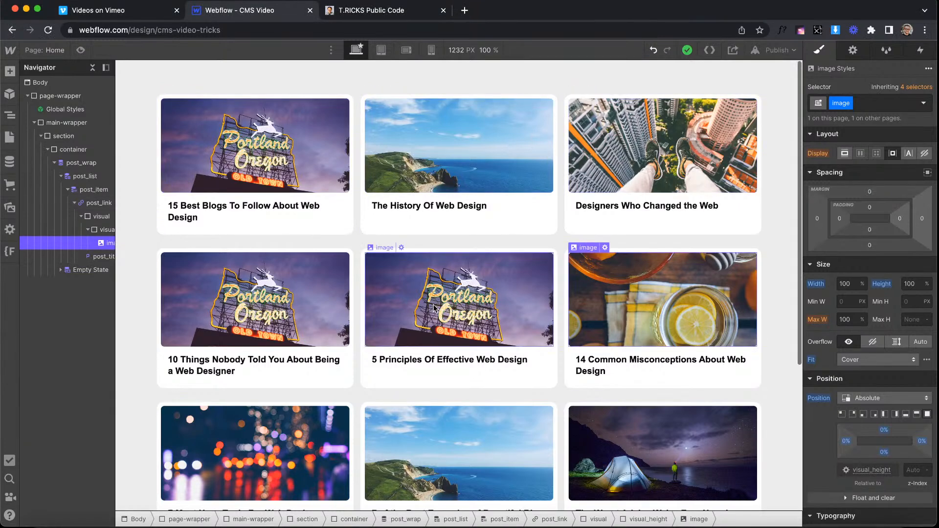
{"action": "left_click", "coordinate": [9, 163]}
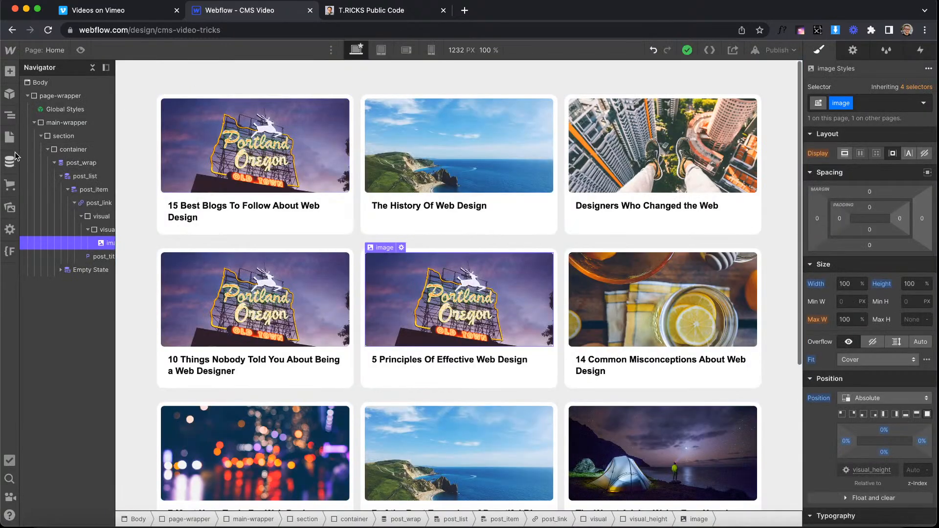
{"action": "left_click", "coordinate": [9, 161]}
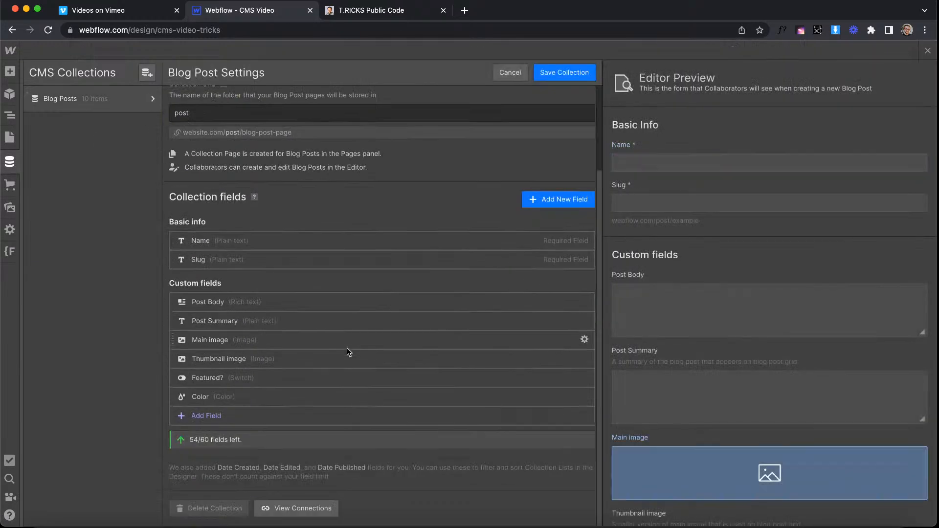
{"action": "mouse_move", "coordinate": [221, 427]}
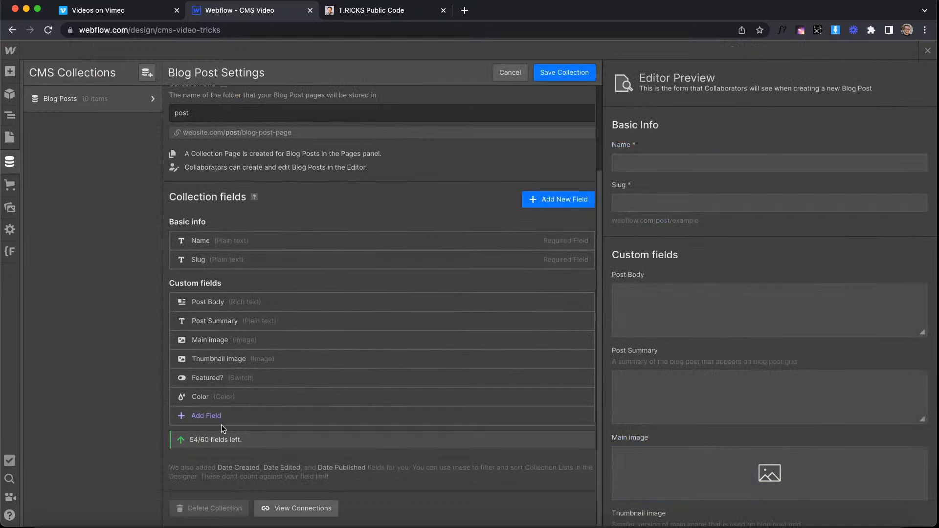
{"action": "left_click", "coordinate": [205, 416]}
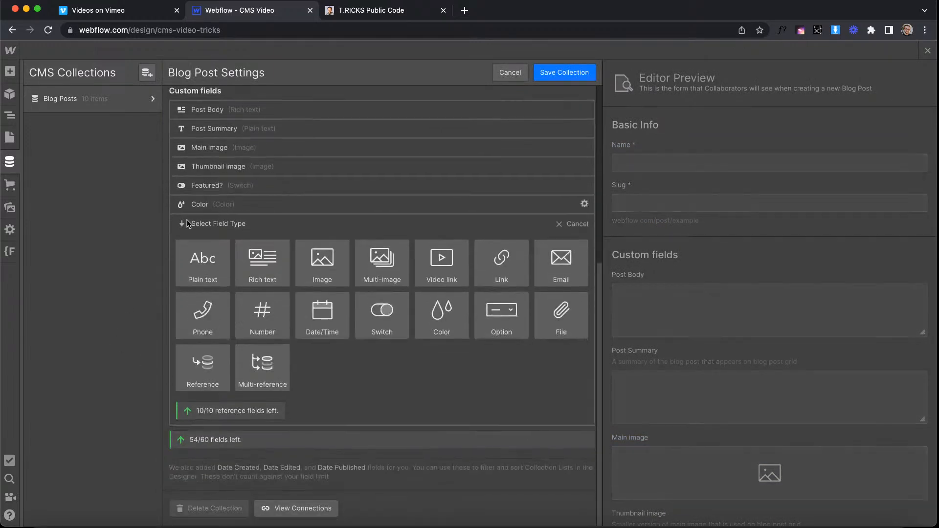
{"action": "mouse_move", "coordinate": [311, 431]}
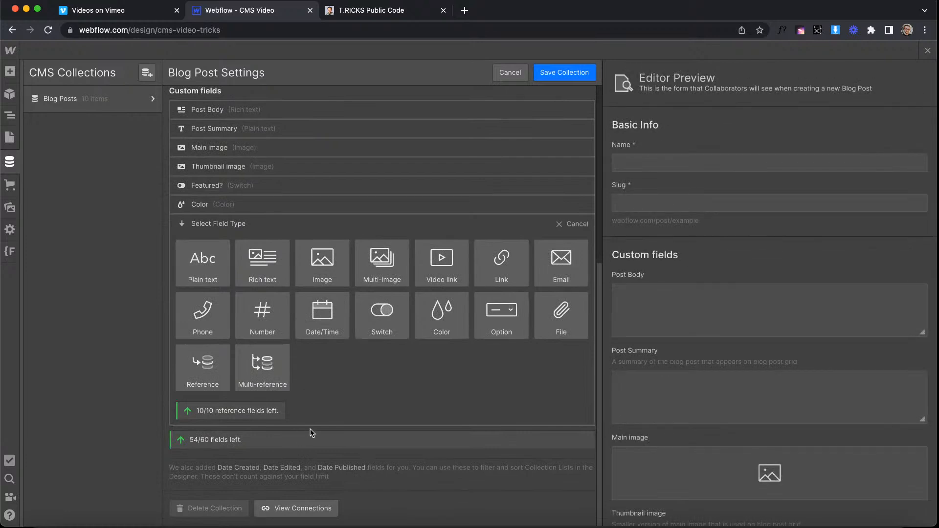
{"action": "mouse_move", "coordinate": [710, 160]}
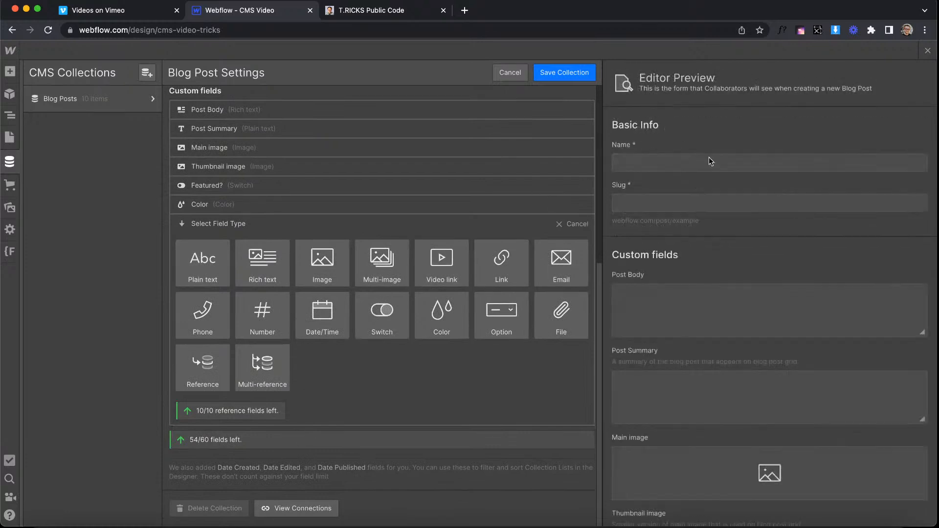
{"action": "mouse_move", "coordinate": [637, 218]}
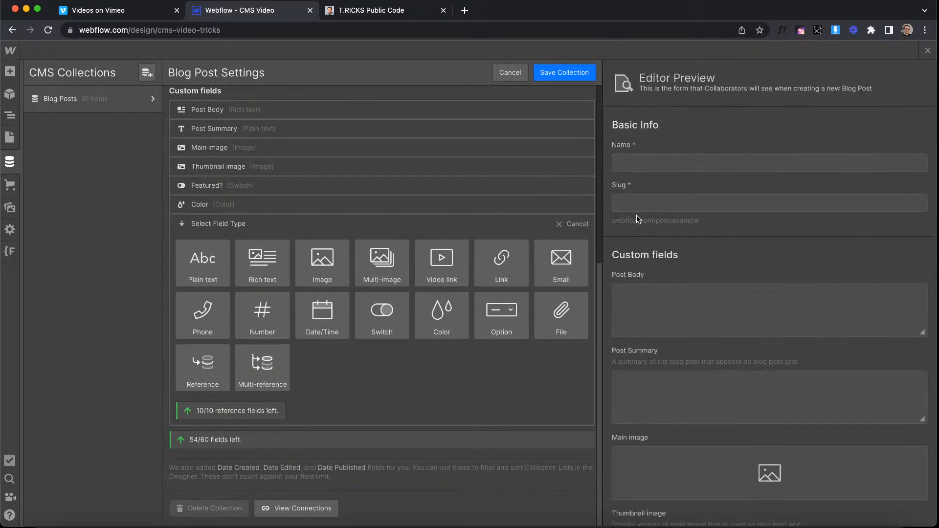
{"action": "mouse_move", "coordinate": [441, 264]}
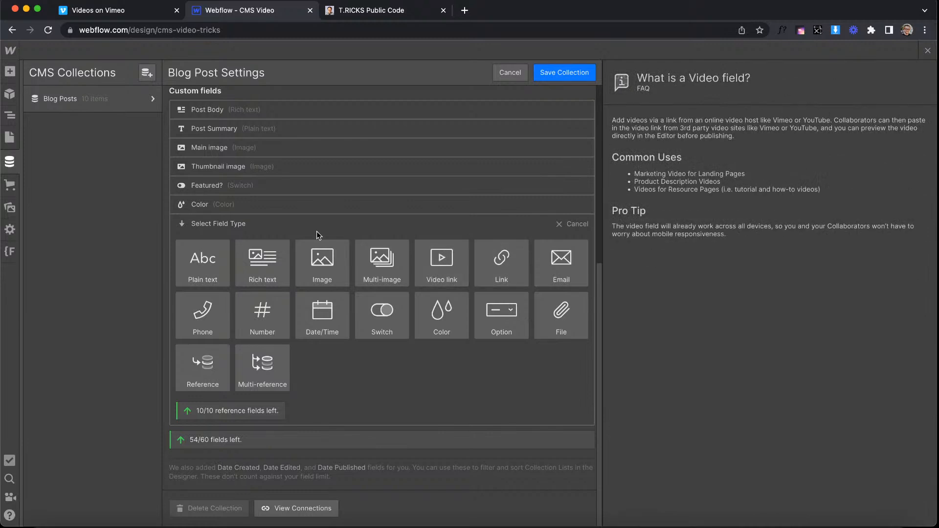
- Create a Plain text field labelled 'Video Url' and save it
{"action": "left_click", "coordinate": [202, 263]}
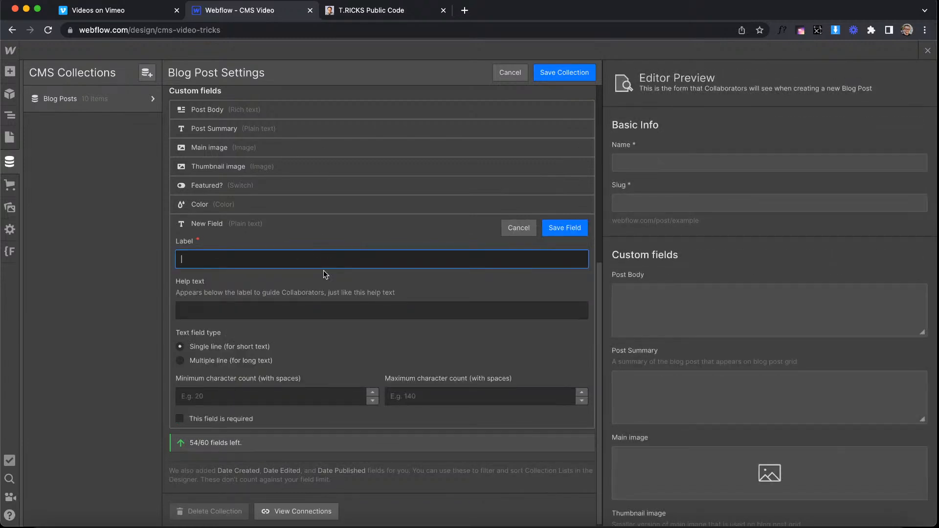
{"action": "type", "text": "Video"}
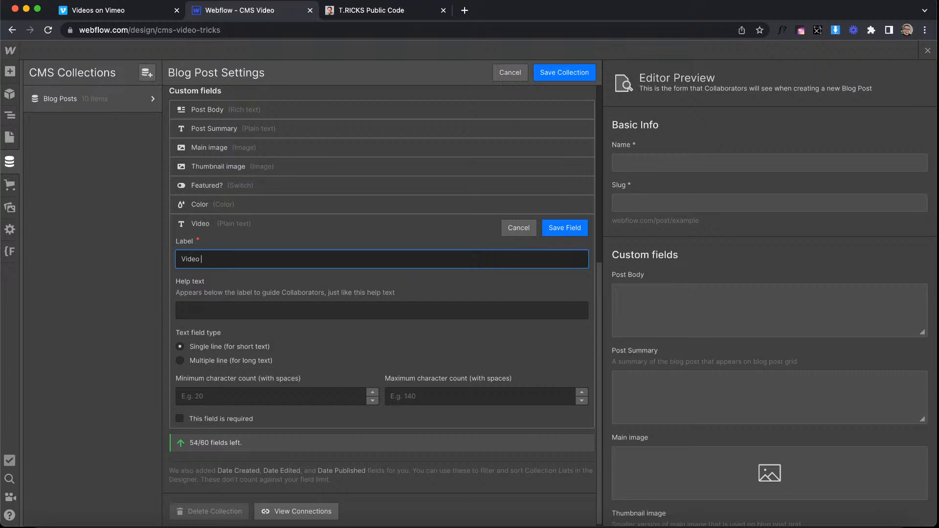
{"action": "type", "text": "Url"}
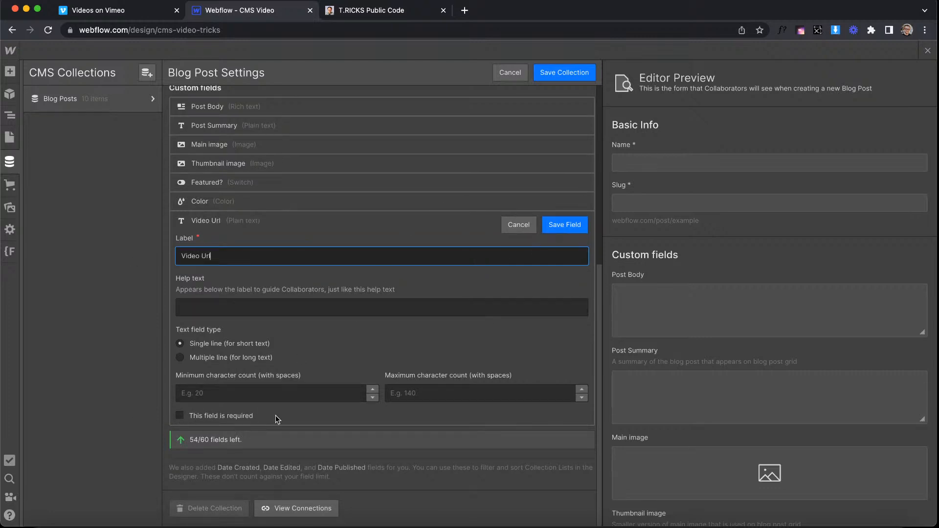
{"action": "left_click", "coordinate": [563, 225]}
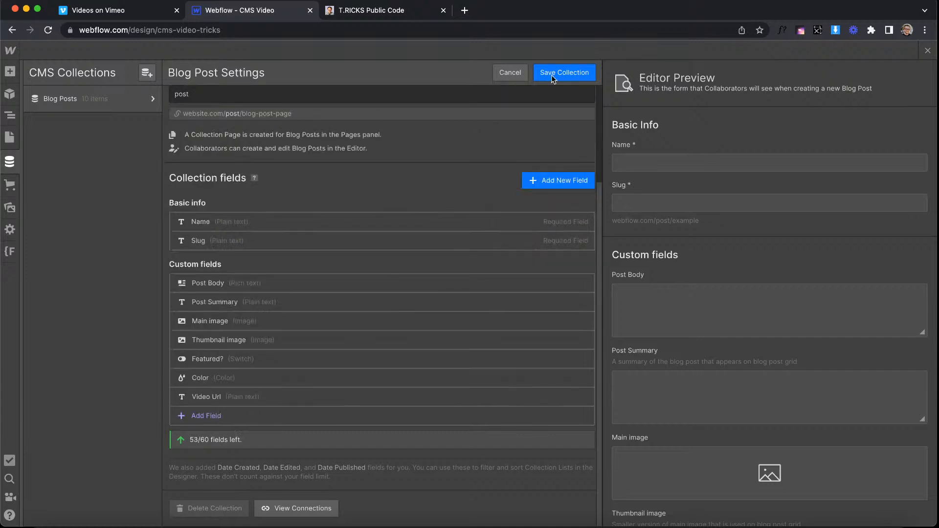
- Save the Blog Posts collection, returning to its item list with the empty Video Url column
{"action": "left_click", "coordinate": [564, 72]}
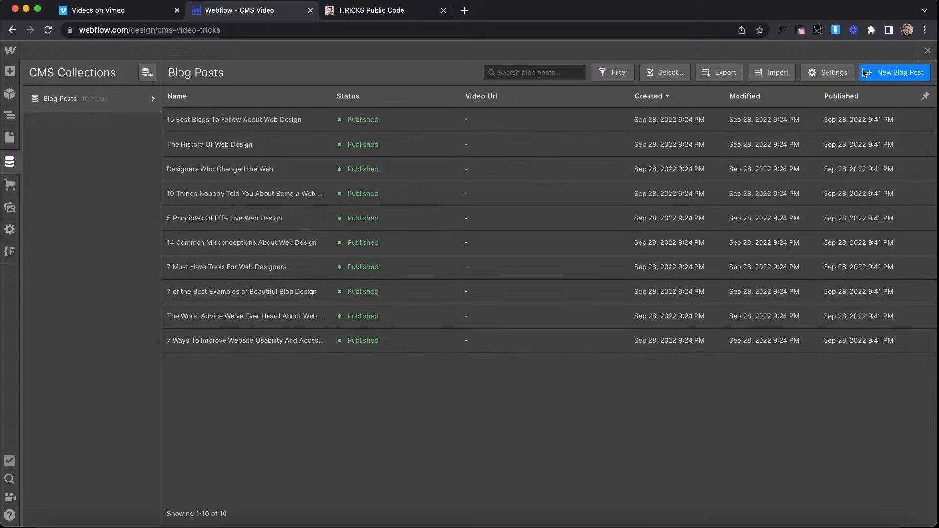
{"action": "mouse_move", "coordinate": [578, 148]}
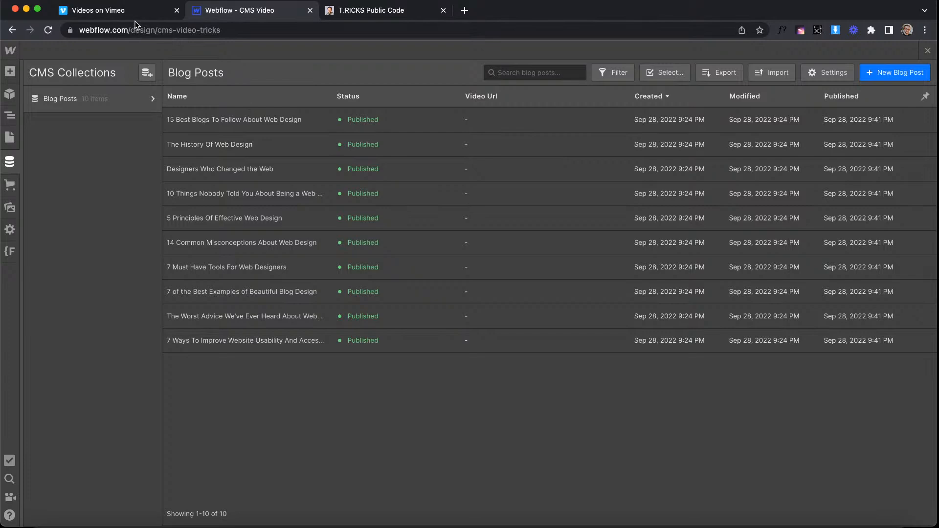
- In Vimeo, open the drone mountain peak video's advanced settings
{"action": "left_click", "coordinate": [111, 10]}
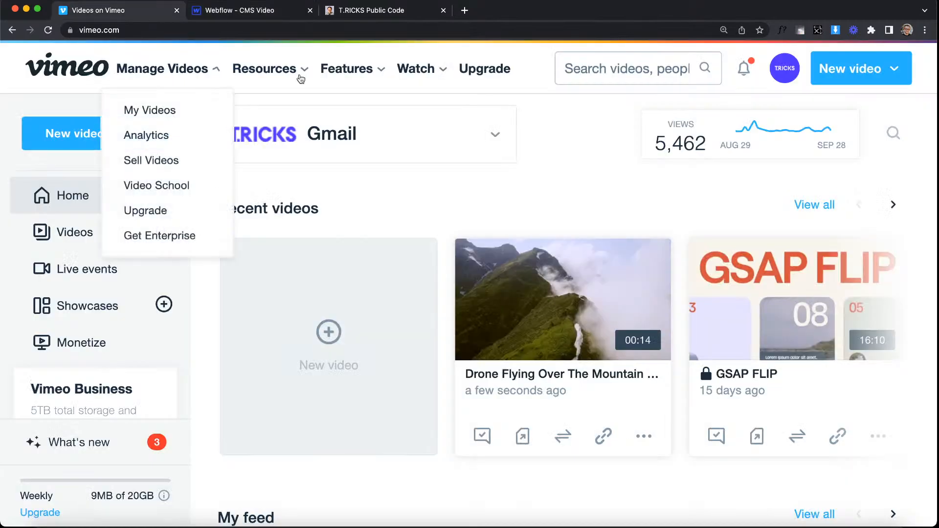
{"action": "left_click", "coordinate": [539, 350]}
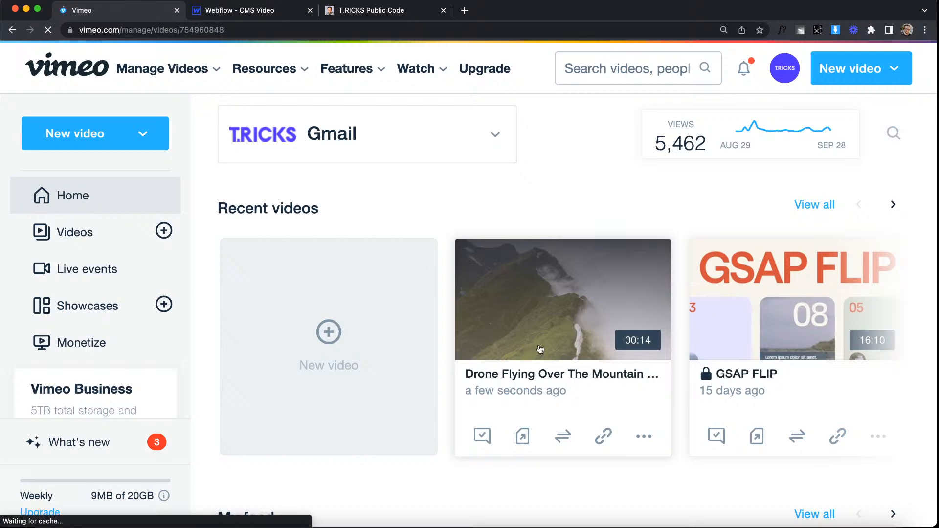
{"action": "left_click", "coordinate": [561, 299]}
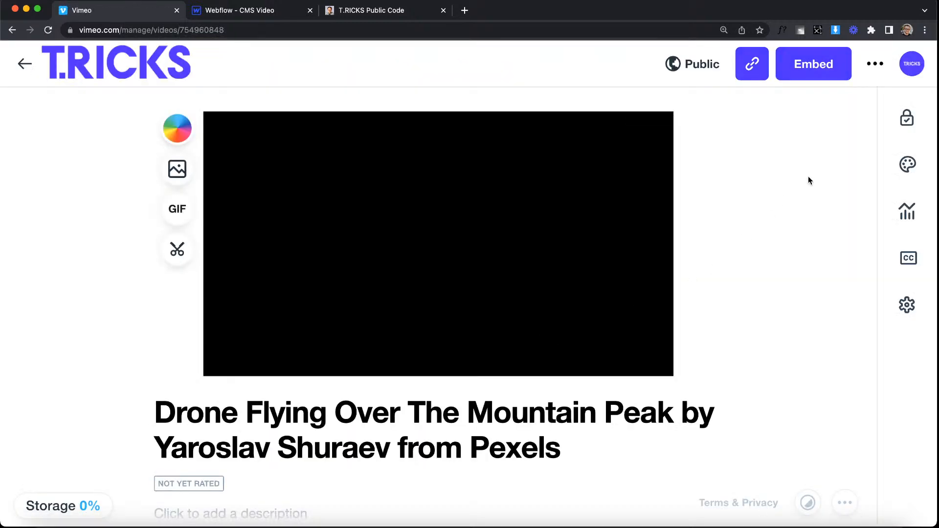
{"action": "left_click", "coordinate": [907, 305]}
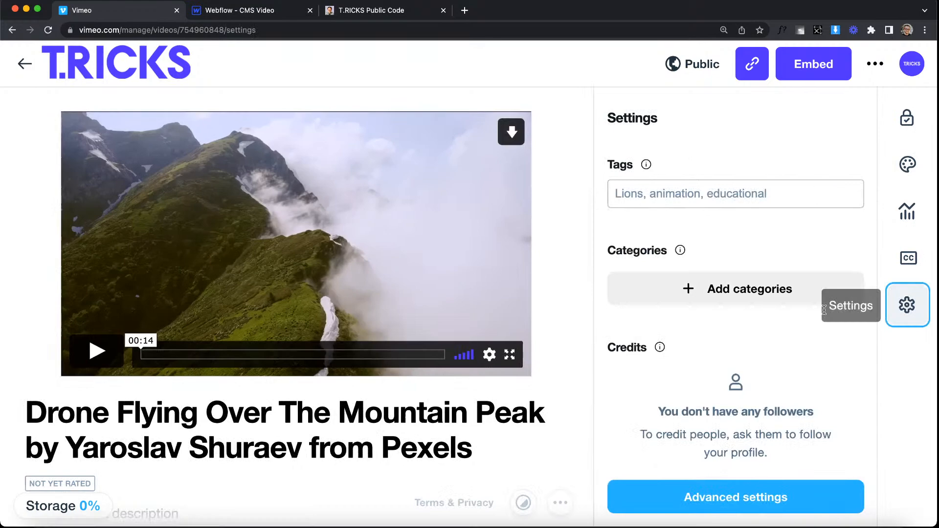
{"action": "left_click", "coordinate": [735, 497]}
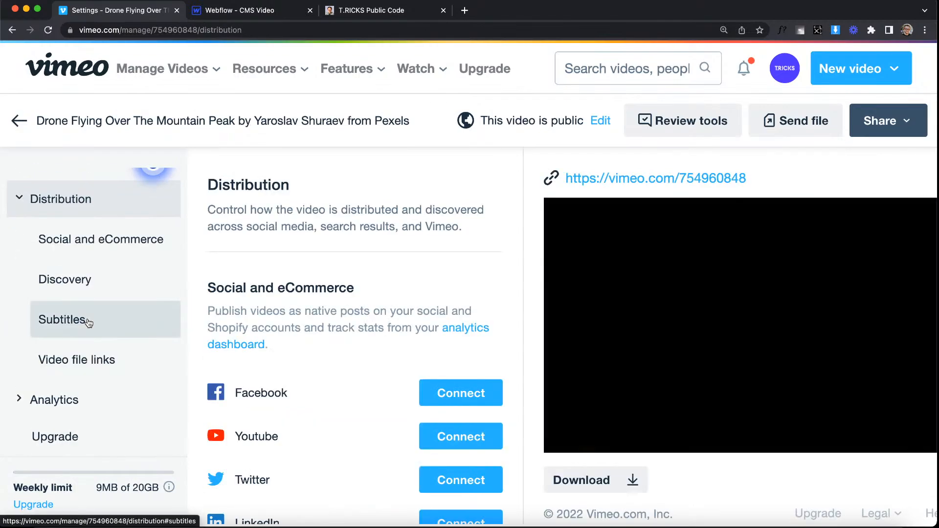
- Copy the HD 1080p direct file link from the Video file links section
{"action": "scroll", "scroll_direction": "down", "scroll_amount": 3}
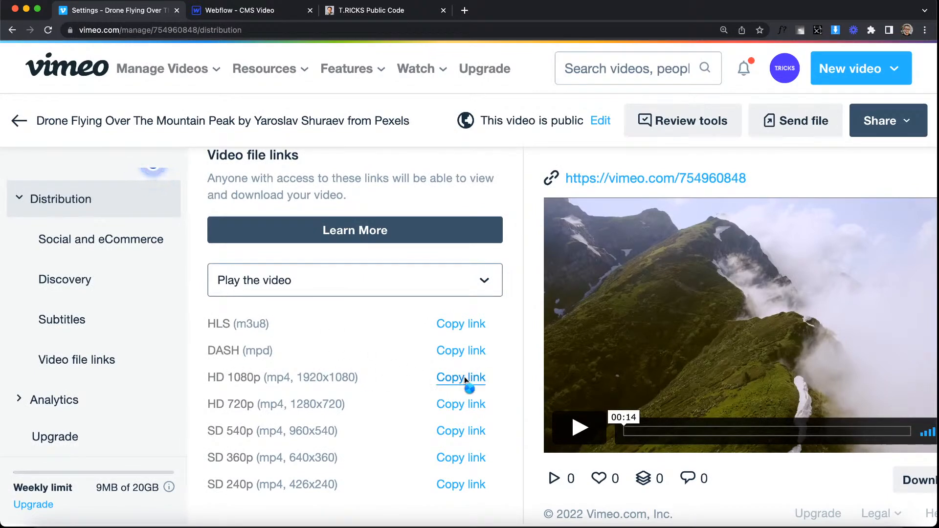
{"action": "left_click", "coordinate": [461, 377]}
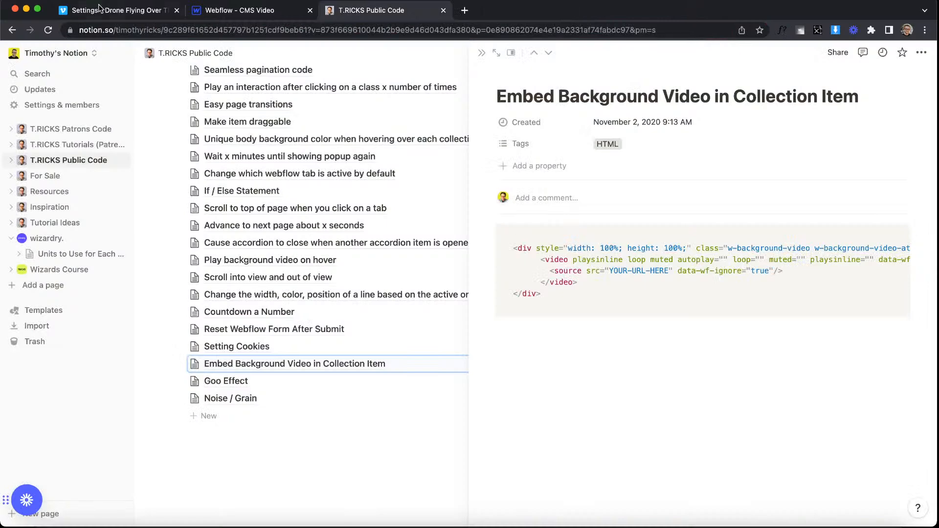
{"action": "left_click", "coordinate": [116, 10]}
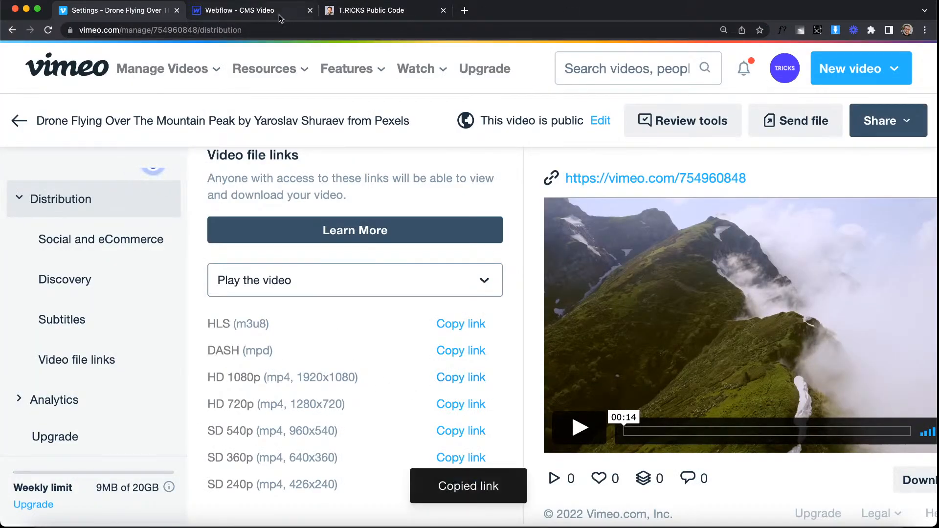
- Paste the Vimeo 1080p link into the 7 Ways To Improve Website Usability post's Video Url and save
{"action": "left_click", "coordinate": [246, 10]}
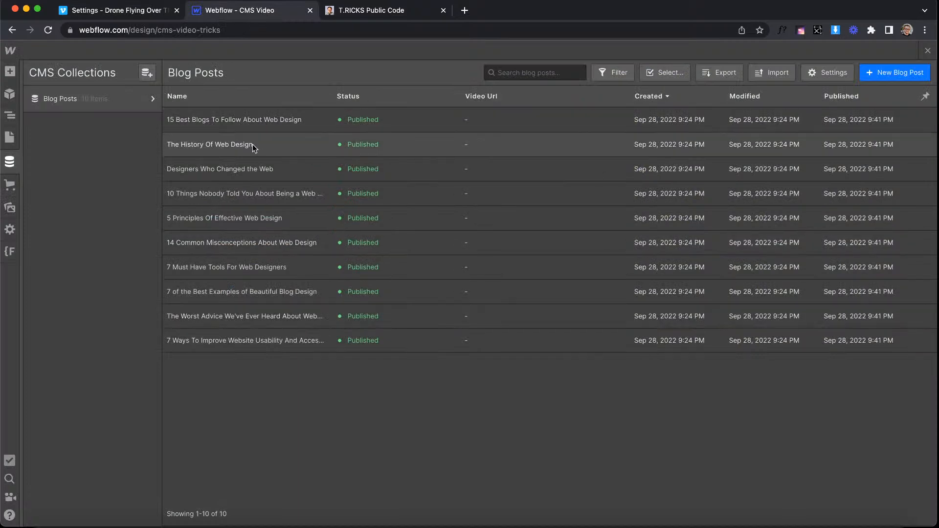
{"action": "left_click", "coordinate": [244, 340]}
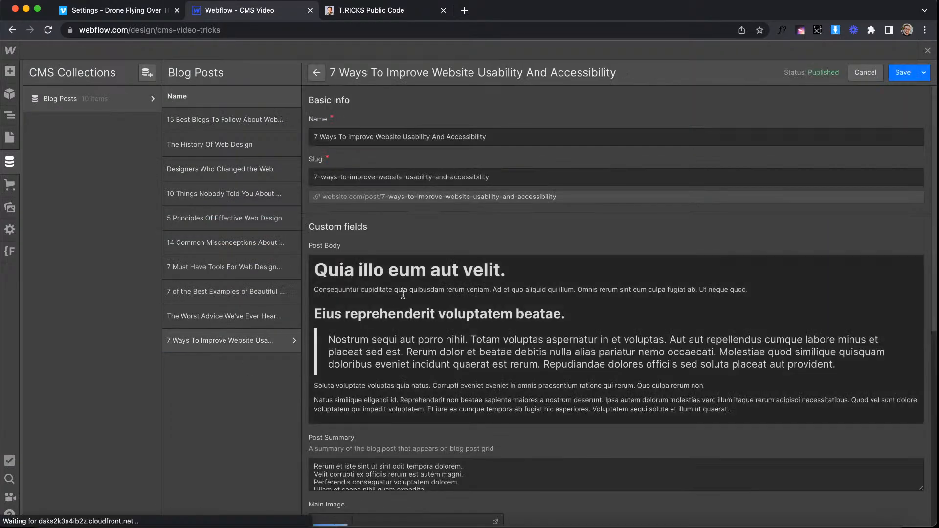
{"action": "scroll", "scroll_direction": "down", "scroll_amount": 3}
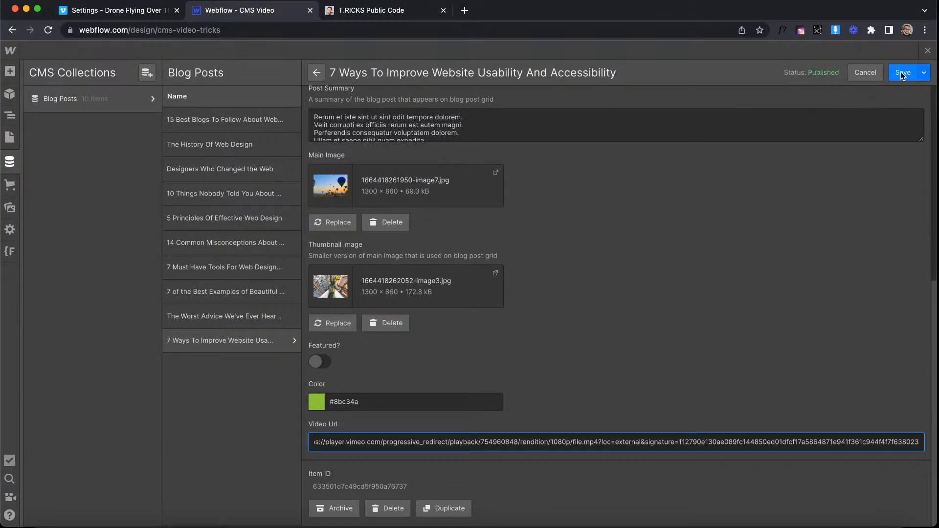
{"action": "left_click", "coordinate": [904, 72]}
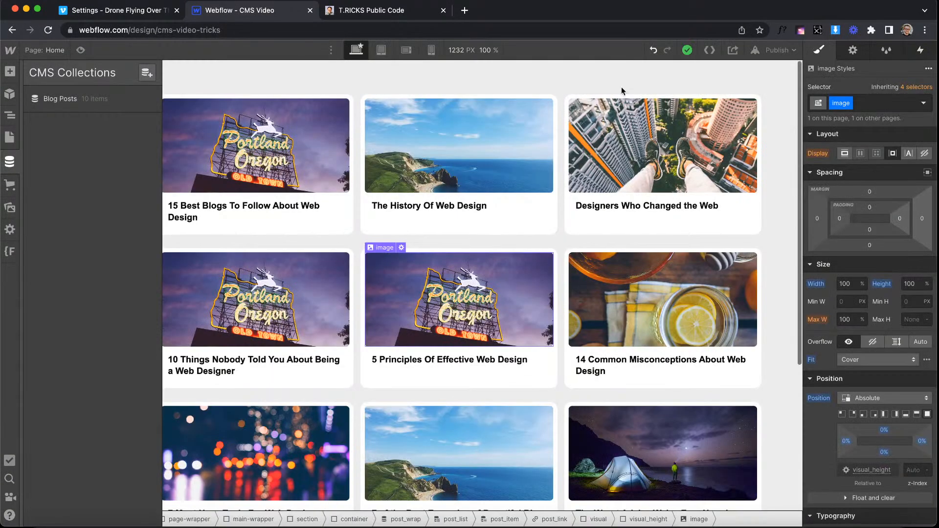
- Insert an HTML Embed element into the blog card's visual wrapper
{"action": "scroll", "scroll_direction": "down", "scroll_amount": 3}
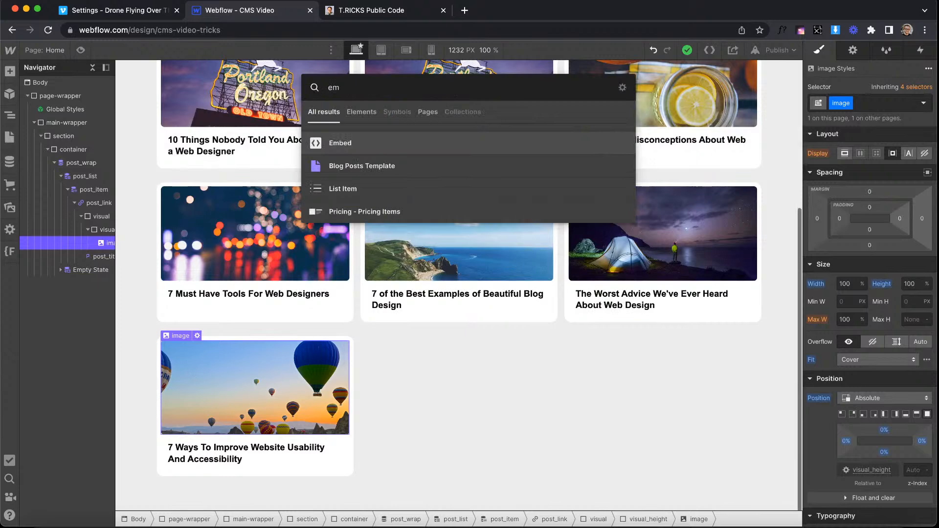
{"action": "left_click", "coordinate": [340, 143]}
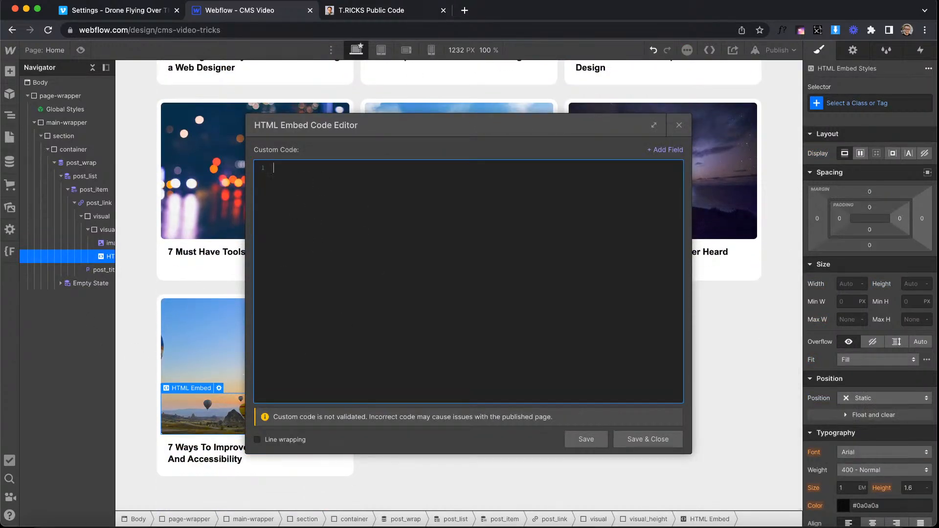
- Copy Notion's background-video embed snippet and paste it into the Webflow embed editor
{"action": "left_click", "coordinate": [371, 9]}
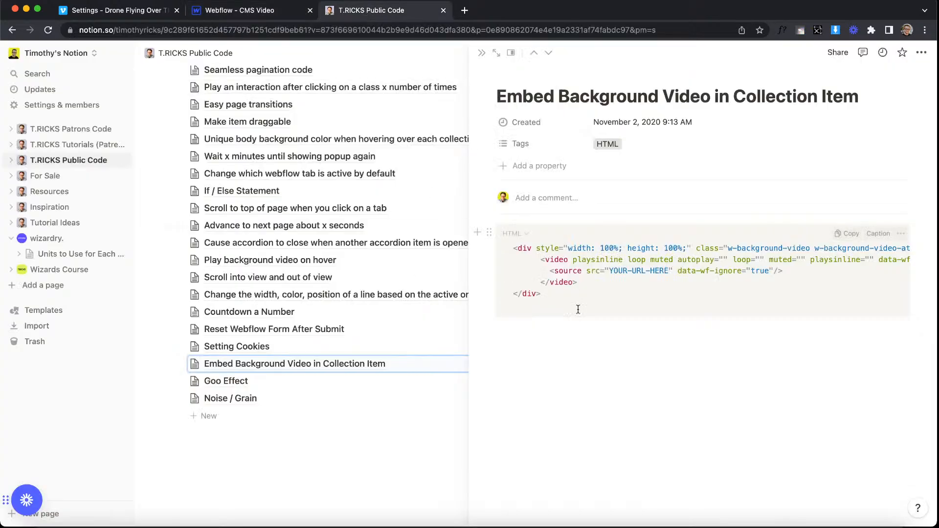
{"action": "left_click", "coordinate": [621, 267]}
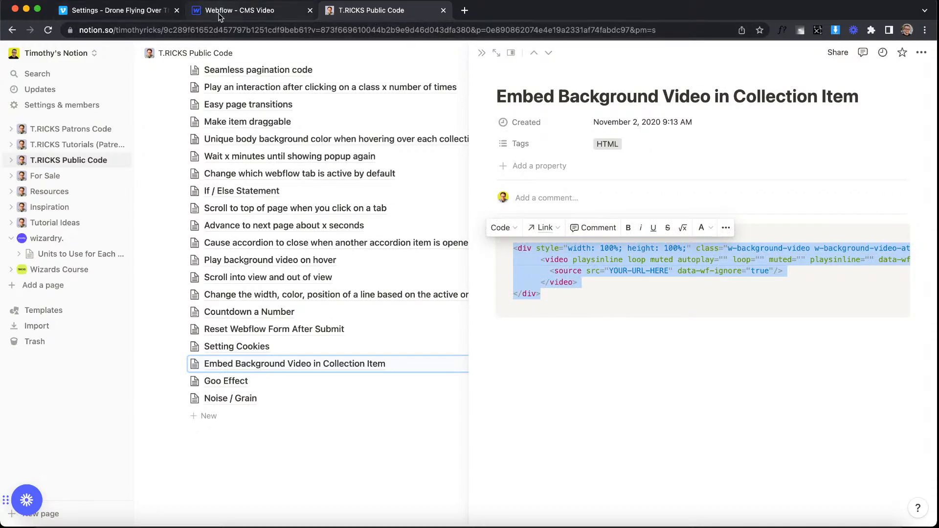
{"action": "left_click", "coordinate": [246, 10]}
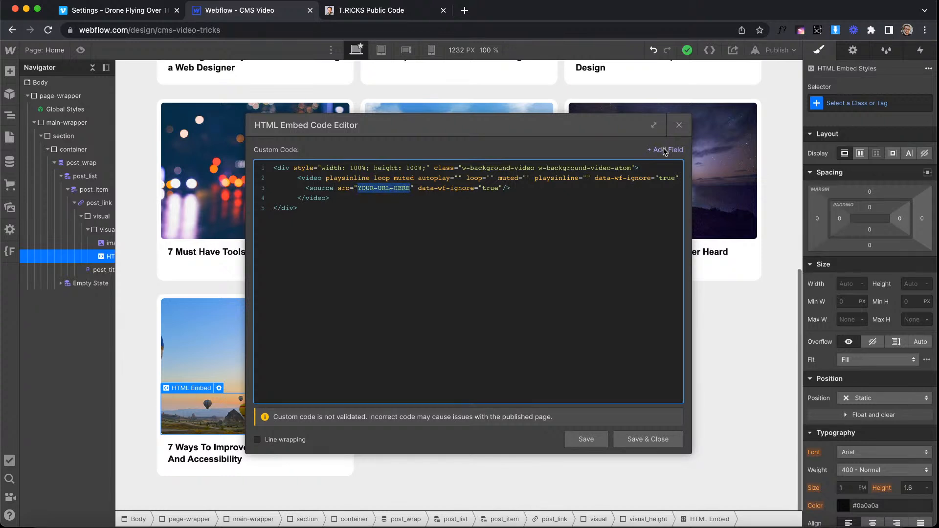
- Replace YOUR-URL-HERE with the Video Url collection field as the video source and save the embed
{"action": "left_click", "coordinate": [664, 148]}
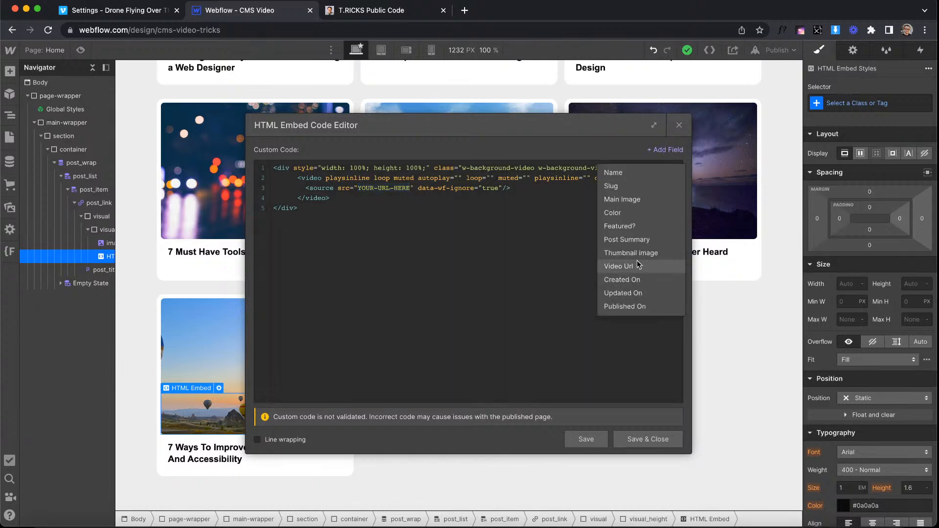
{"action": "left_click", "coordinate": [619, 266]}
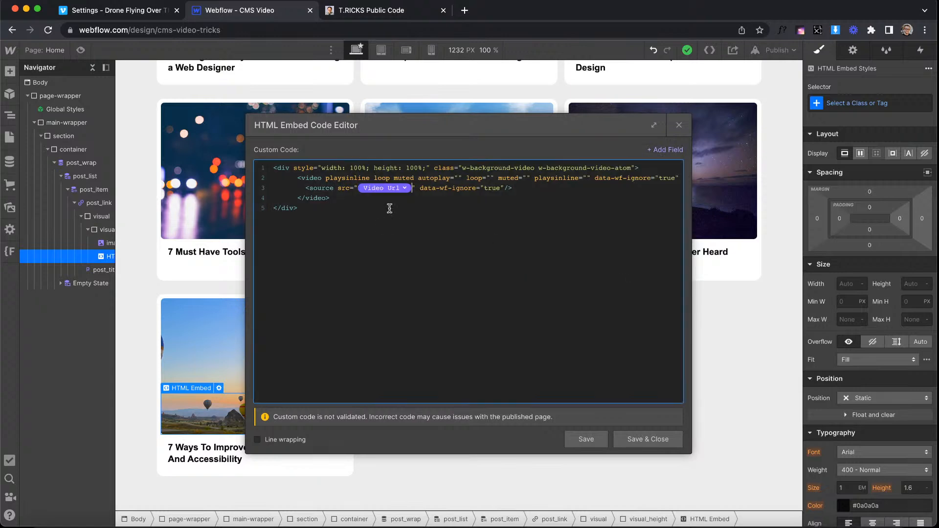
{"action": "left_click", "coordinate": [679, 124]}
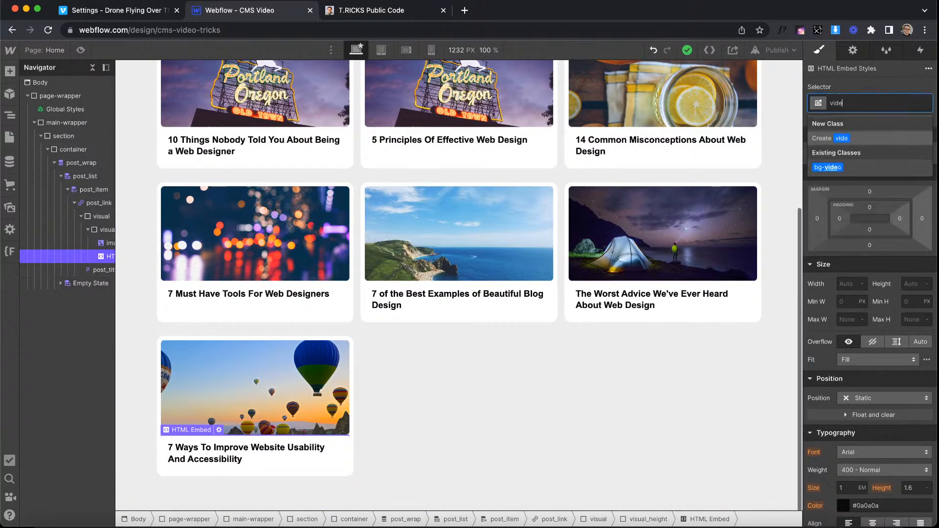
- Apply a new 'video' class to the embed element
{"action": "key", "text": "Return"}
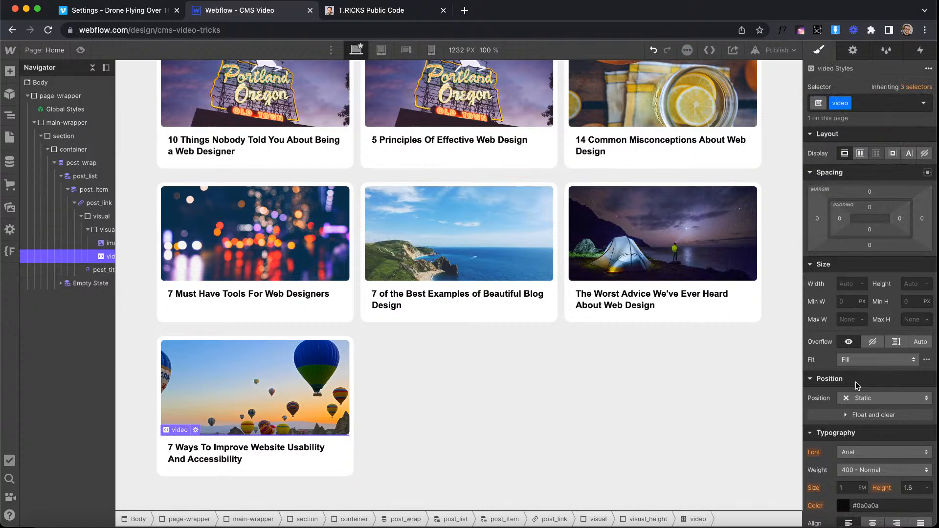
{"action": "left_click", "coordinate": [885, 398]}
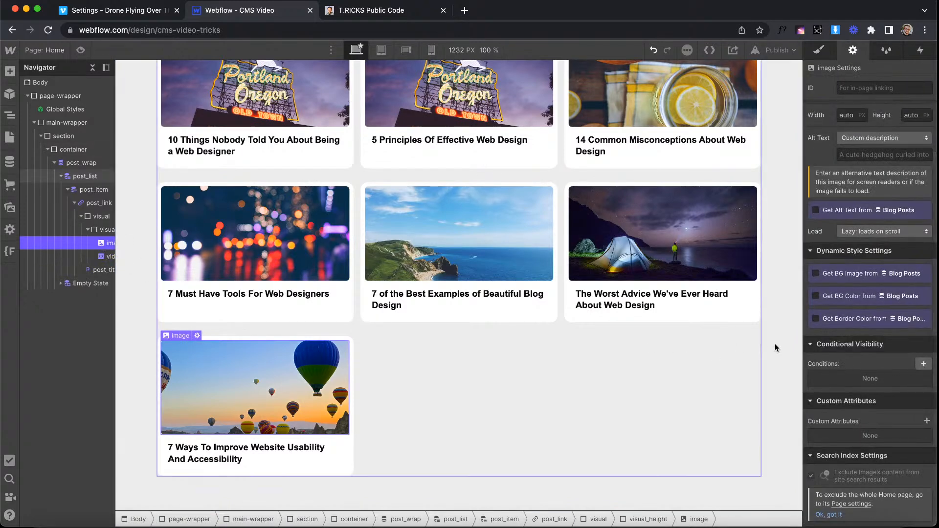
- Give the card image a conditional visibility of Video Url Is Not Set and save it
{"action": "right_click", "coordinate": [776, 348]}
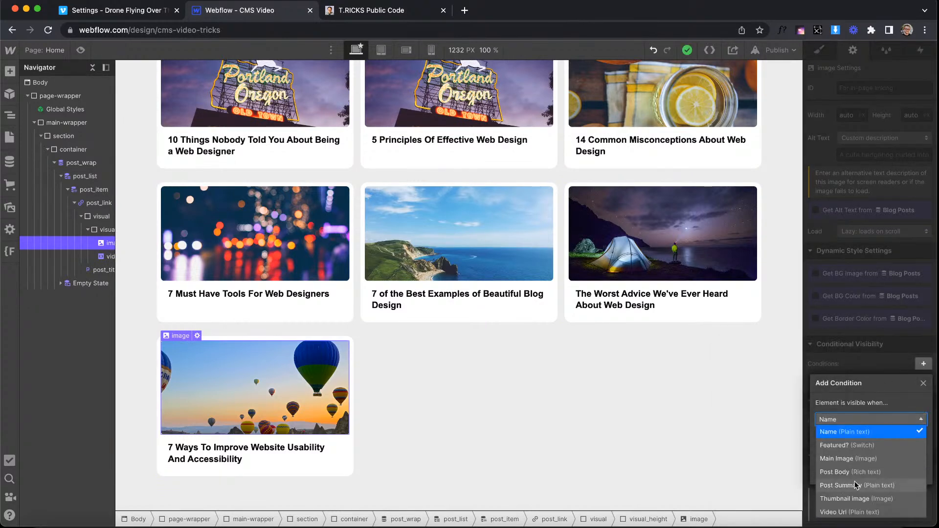
{"action": "left_click", "coordinate": [850, 512]}
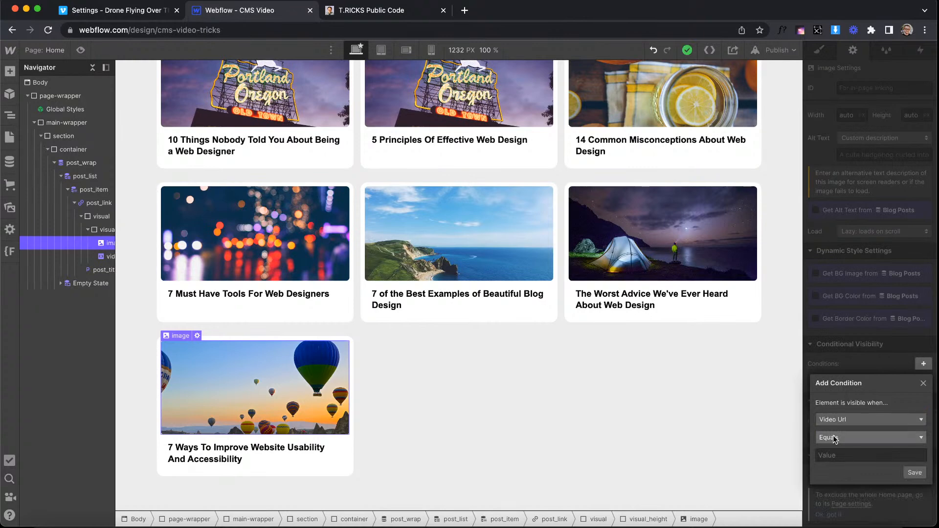
{"action": "left_click", "coordinate": [922, 383]}
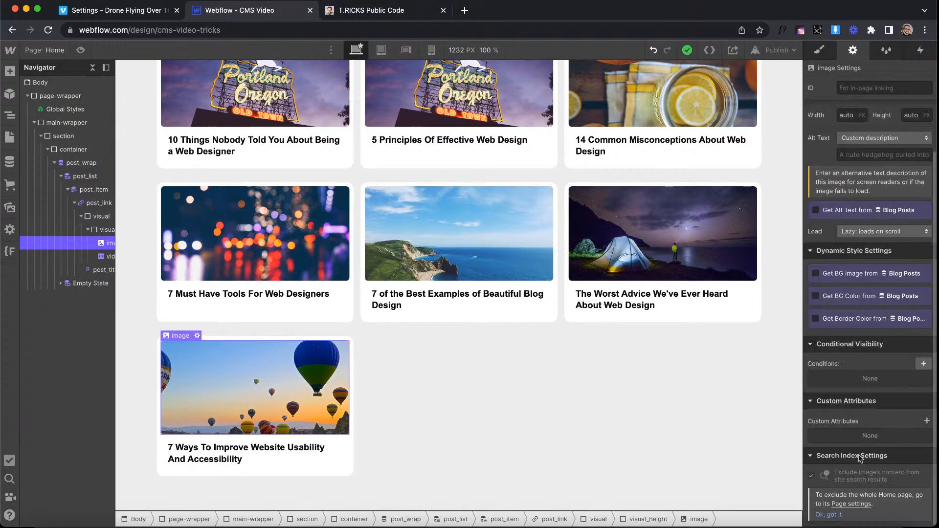
{"action": "left_click", "coordinate": [923, 364]}
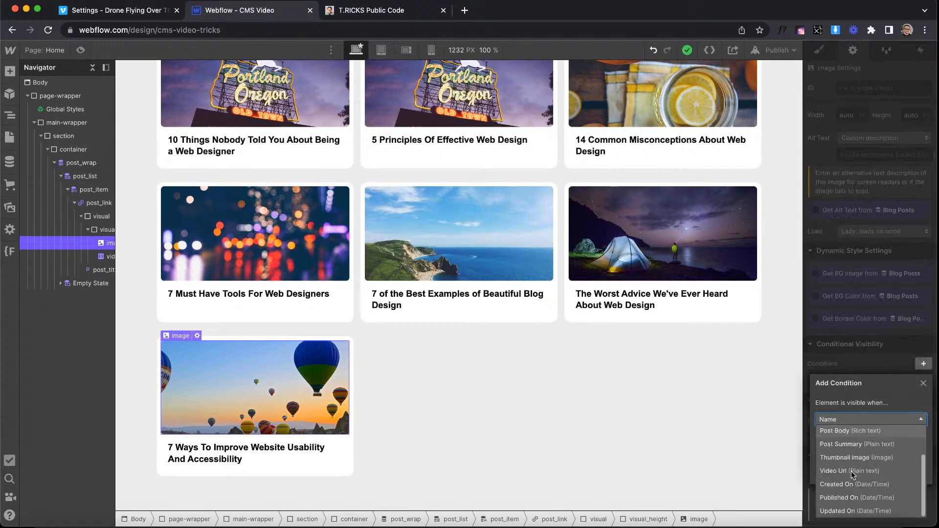
{"action": "left_click", "coordinate": [849, 471]}
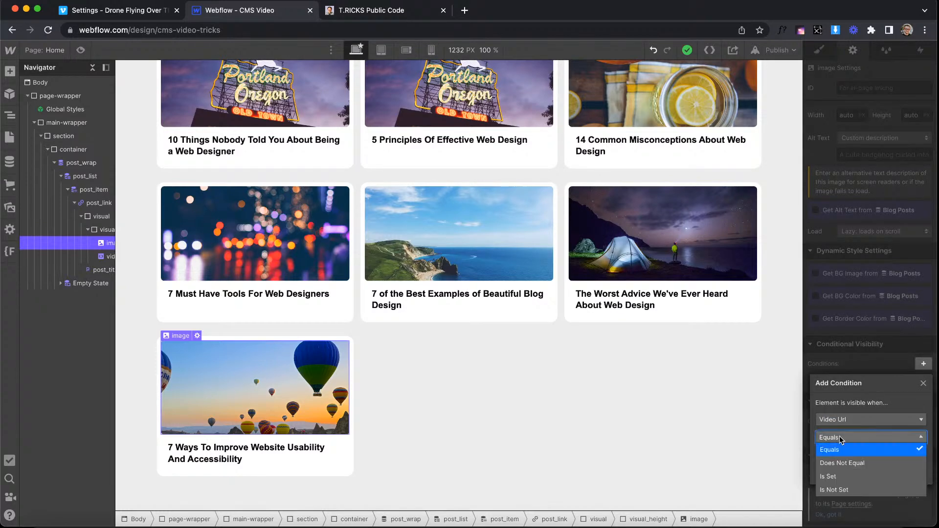
{"action": "left_click", "coordinate": [834, 490]}
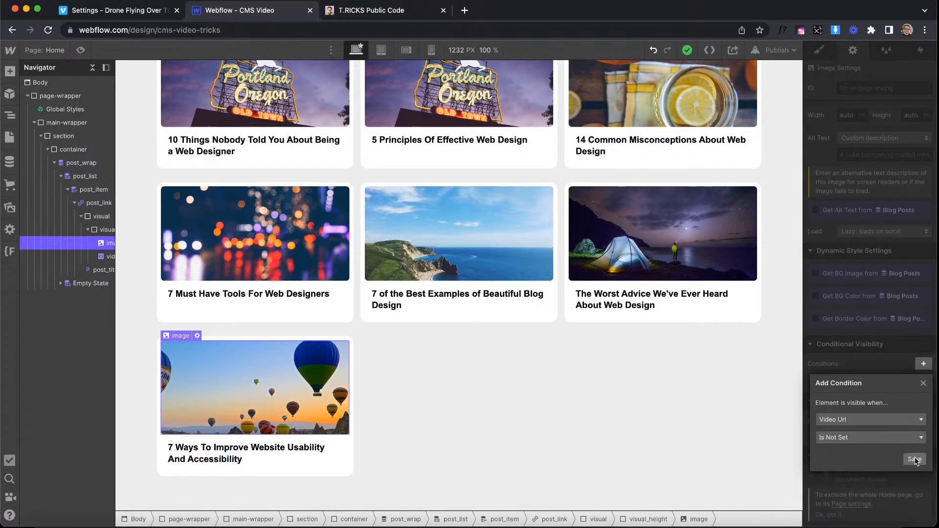
{"action": "left_click", "coordinate": [914, 459]}
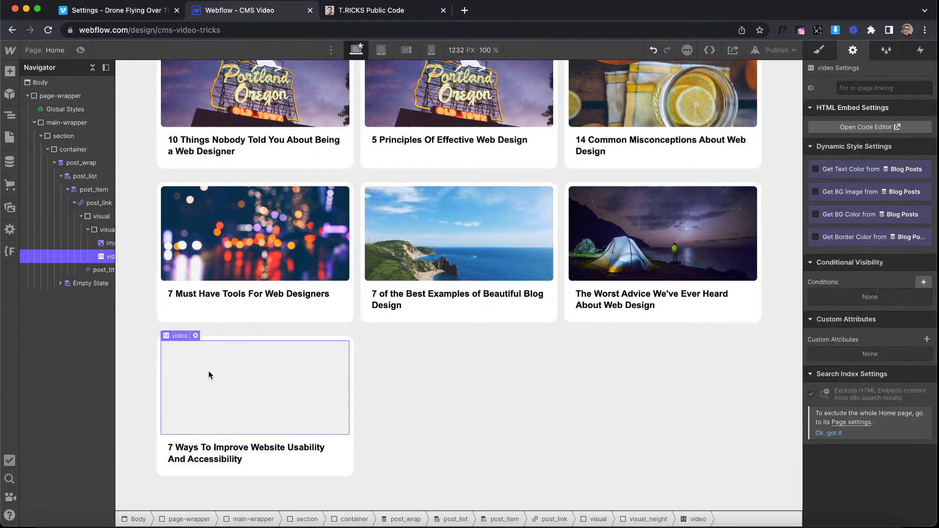
- Style the video at 100% width and height, absolute with all sides 0% and z-index 2
{"action": "left_click", "coordinate": [819, 50]}
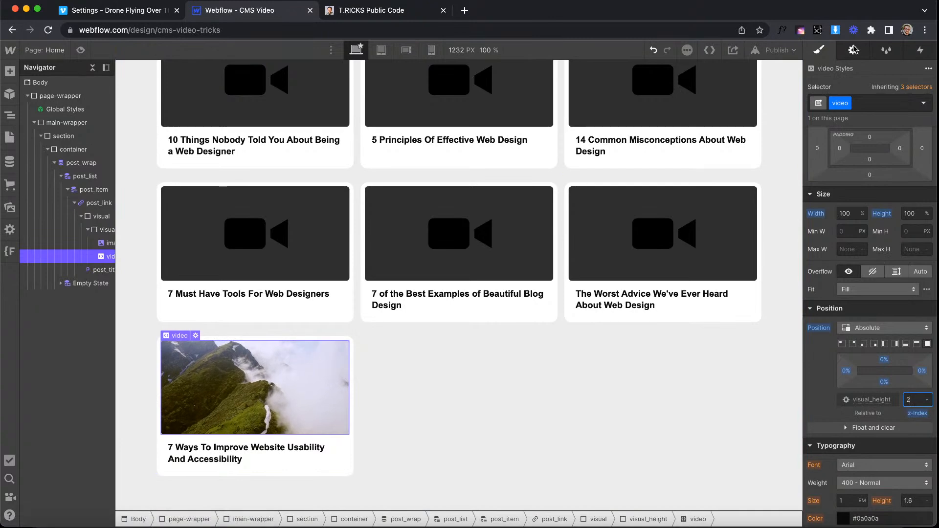
{"action": "left_click", "coordinate": [852, 50]}
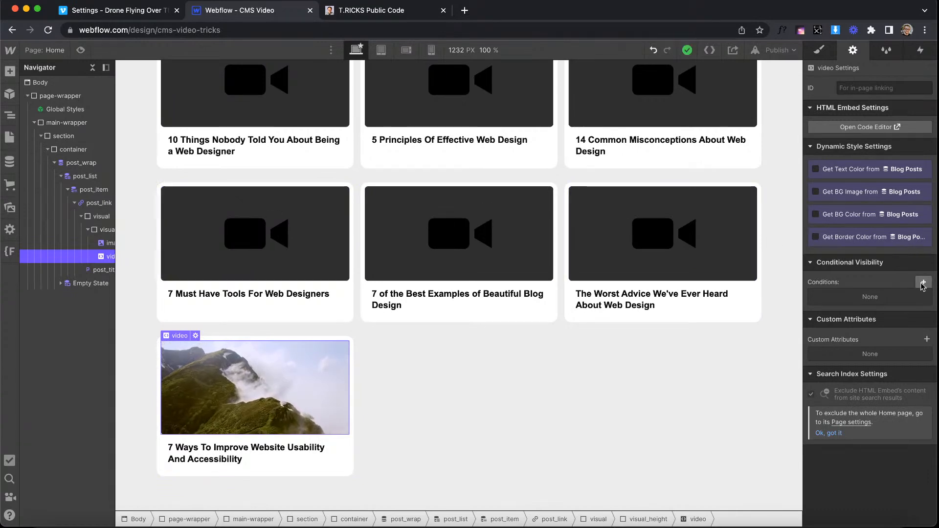
- Add a conditional visibility rule showing the video only when Video Url Is Set, and save it
{"action": "left_click", "coordinate": [923, 282]}
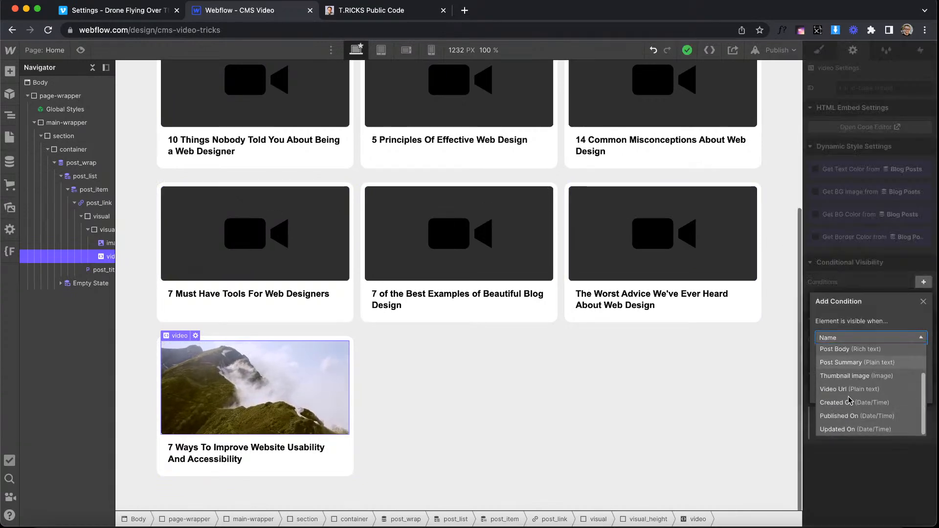
{"action": "left_click", "coordinate": [868, 388]}
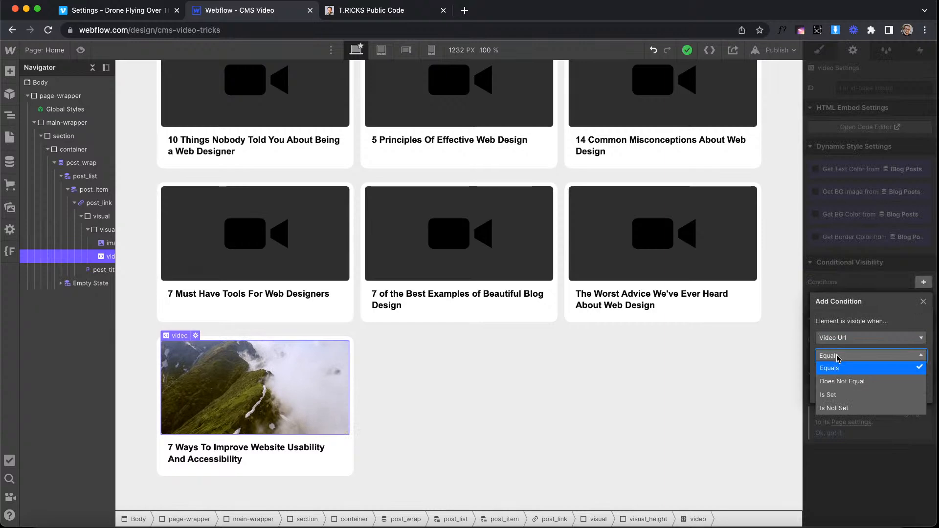
{"action": "left_click", "coordinate": [828, 395]}
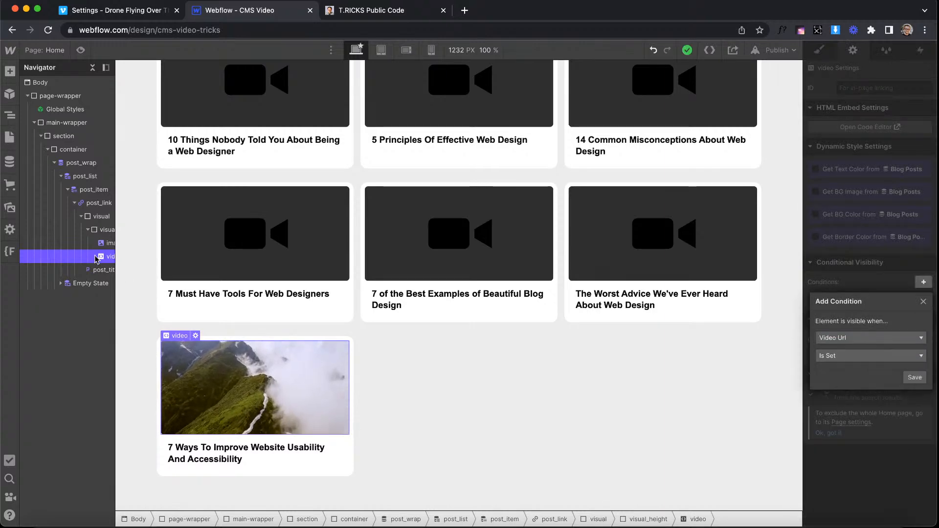
{"action": "left_click", "coordinate": [914, 378]}
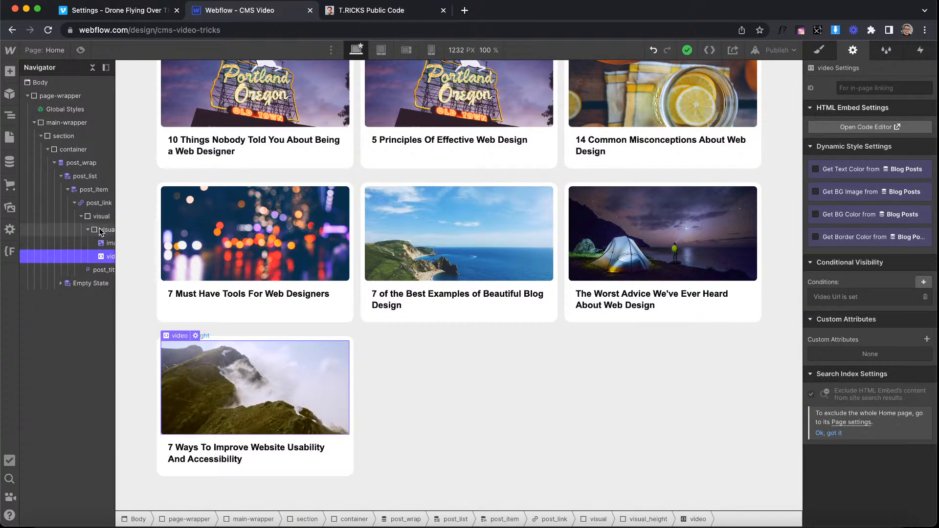
{"action": "left_click", "coordinate": [10, 137]}
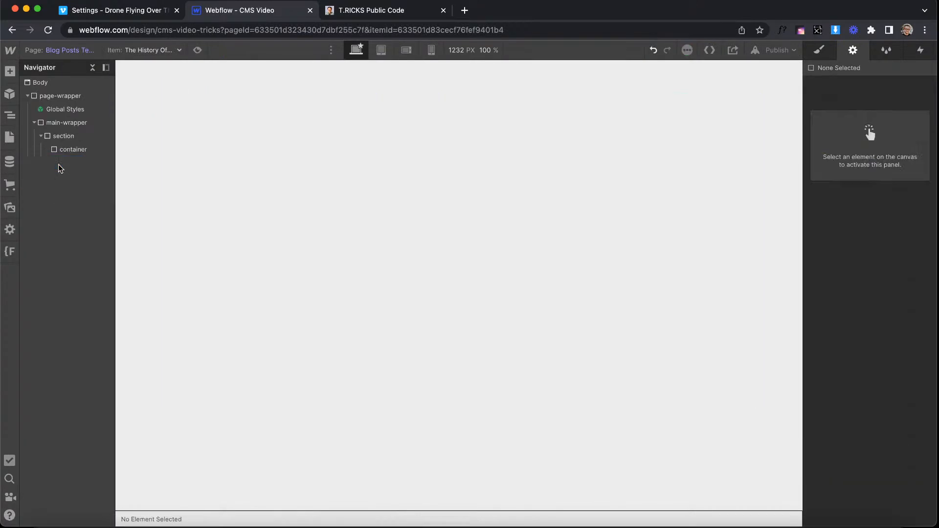
- Place the image-and-video block in the template container and save the Video Url embed code
{"action": "left_click", "coordinate": [72, 149]}
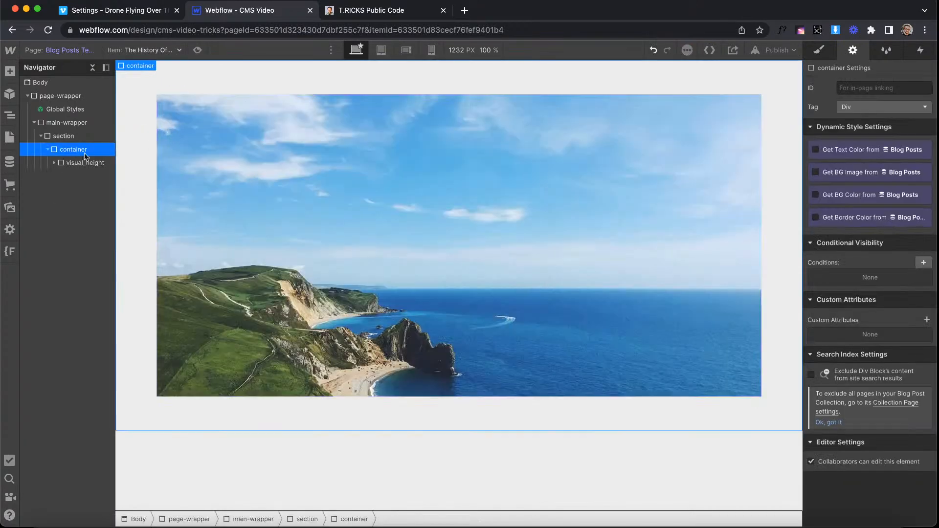
{"action": "left_click", "coordinate": [81, 176]}
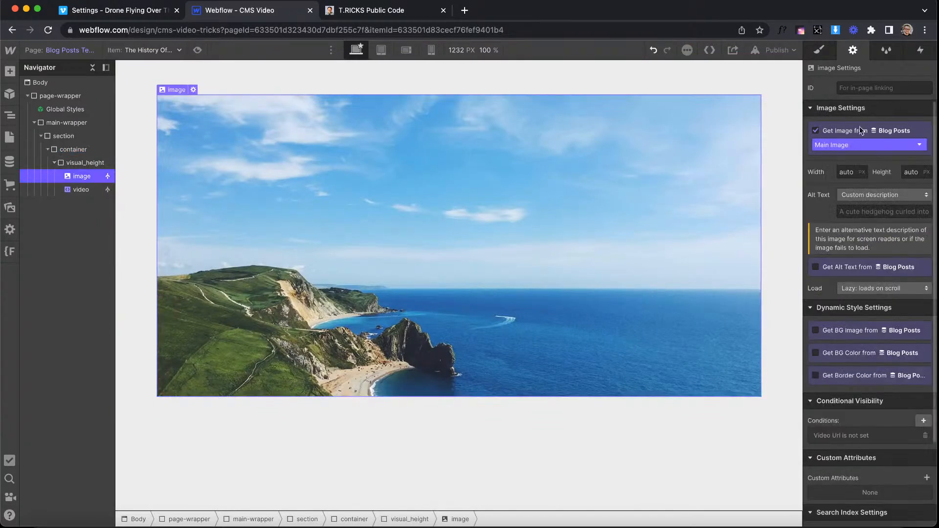
{"action": "mouse_move", "coordinate": [81, 191]}
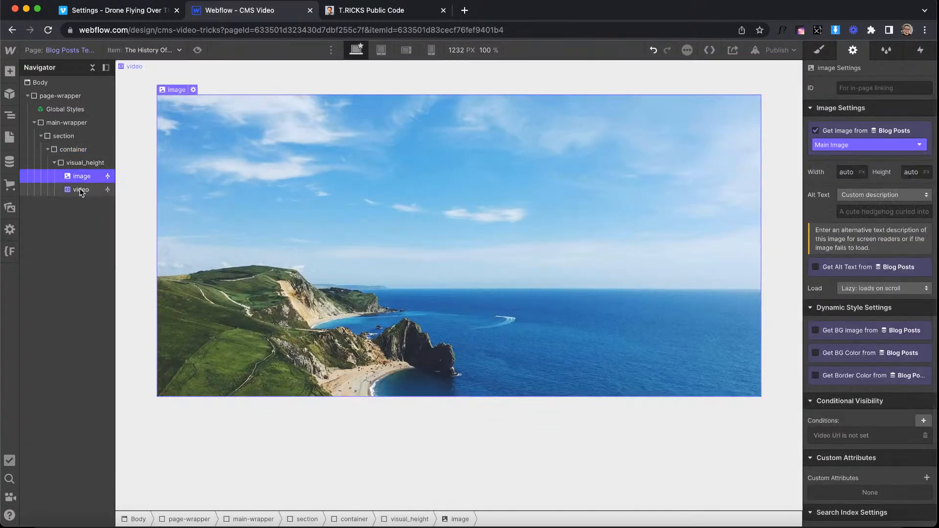
{"action": "left_click", "coordinate": [80, 189]}
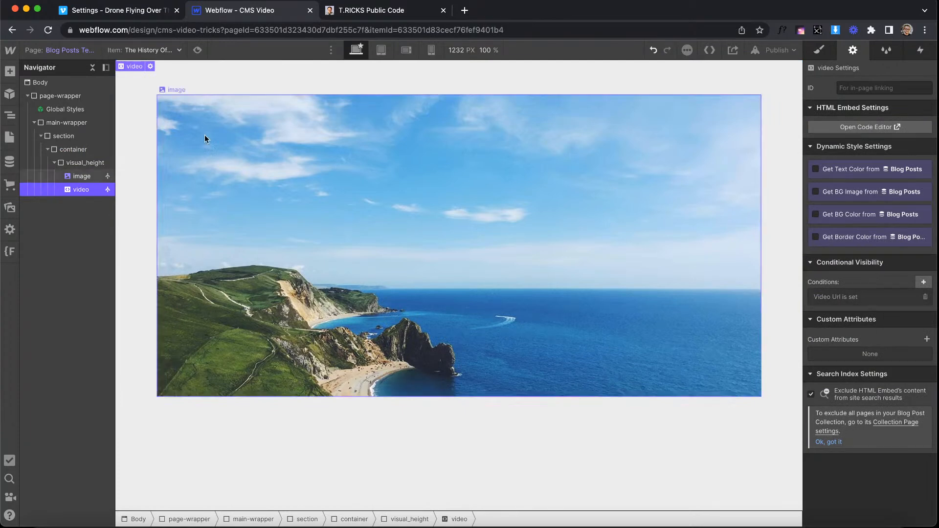
{"action": "left_click", "coordinate": [869, 128]}
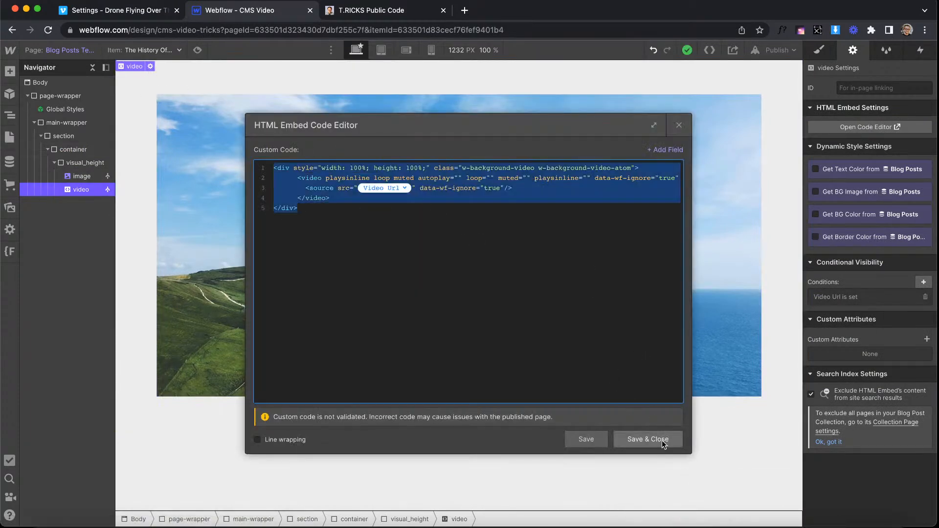
{"action": "left_click", "coordinate": [647, 439]}
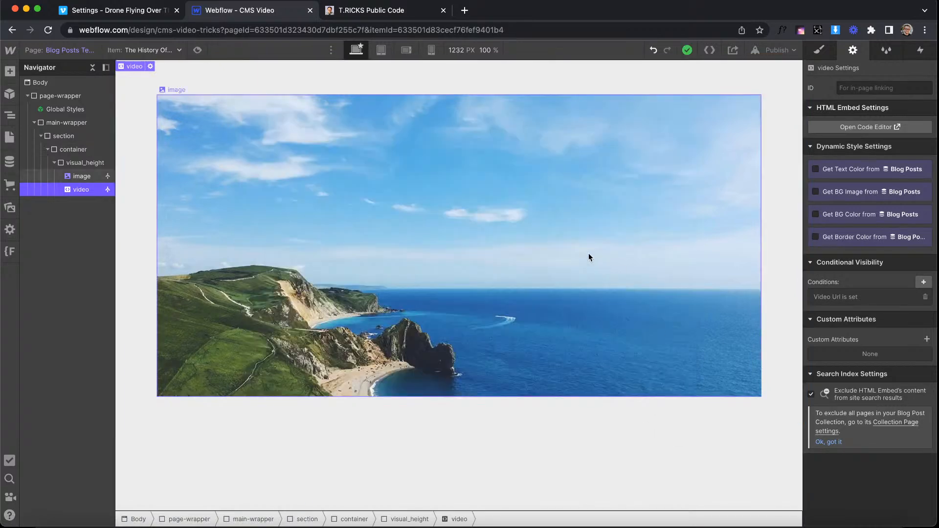
{"action": "mouse_move", "coordinate": [446, 222]}
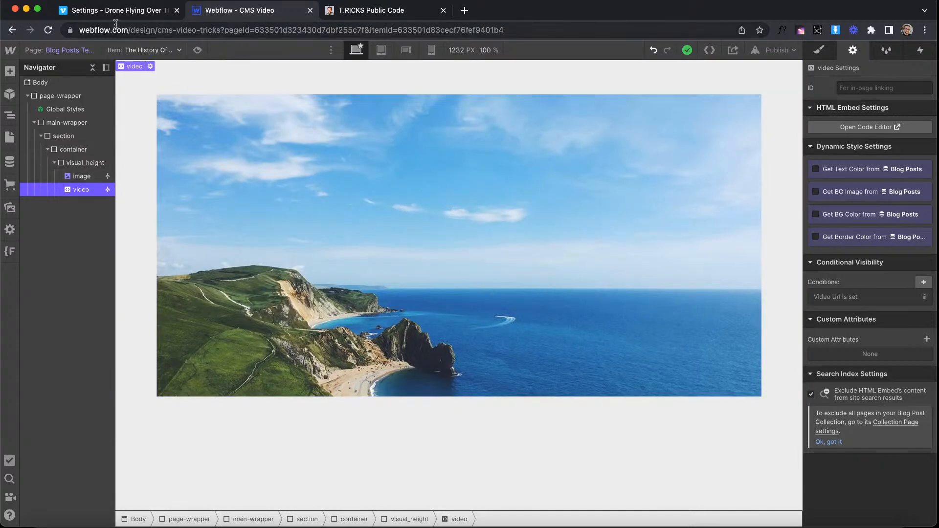
- Add a Background Video element to the Hidden Page body via quick find 'back'
{"action": "left_click", "coordinate": [10, 137]}
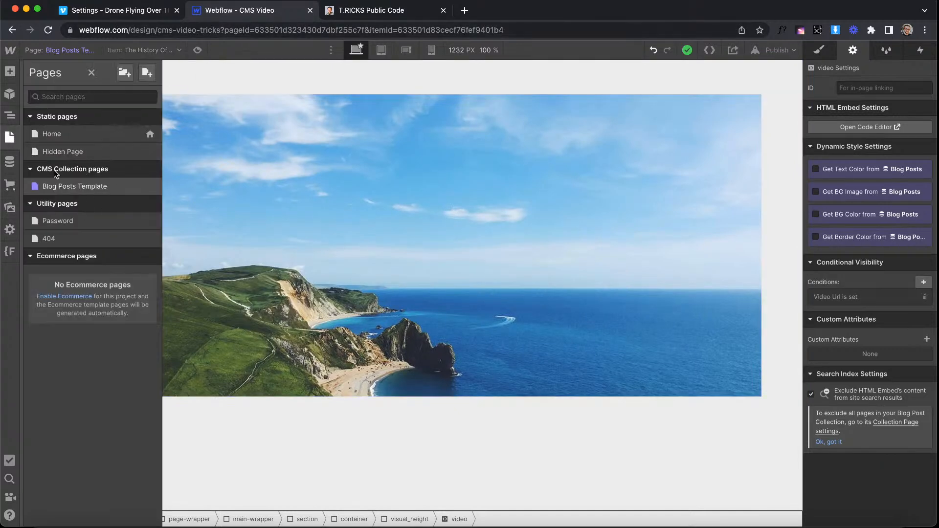
{"action": "left_click", "coordinate": [63, 152]}
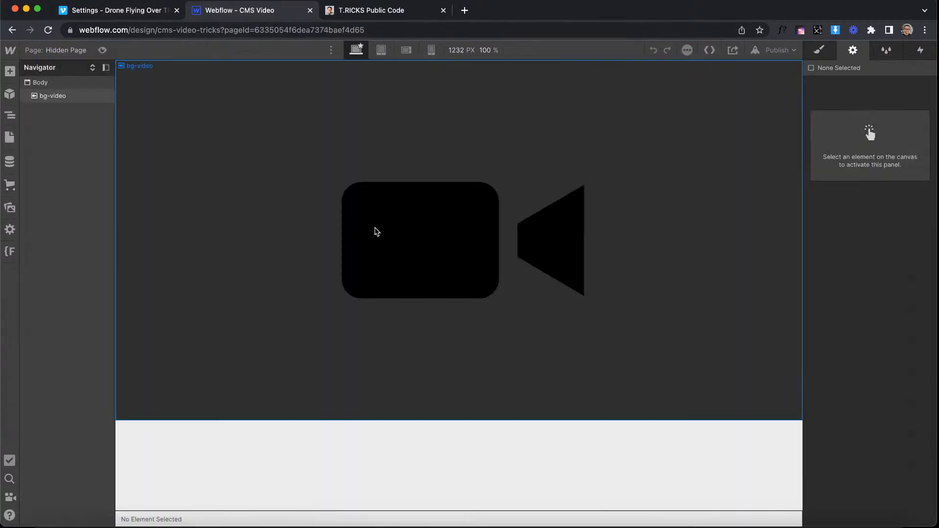
{"action": "left_click", "coordinate": [40, 82]}
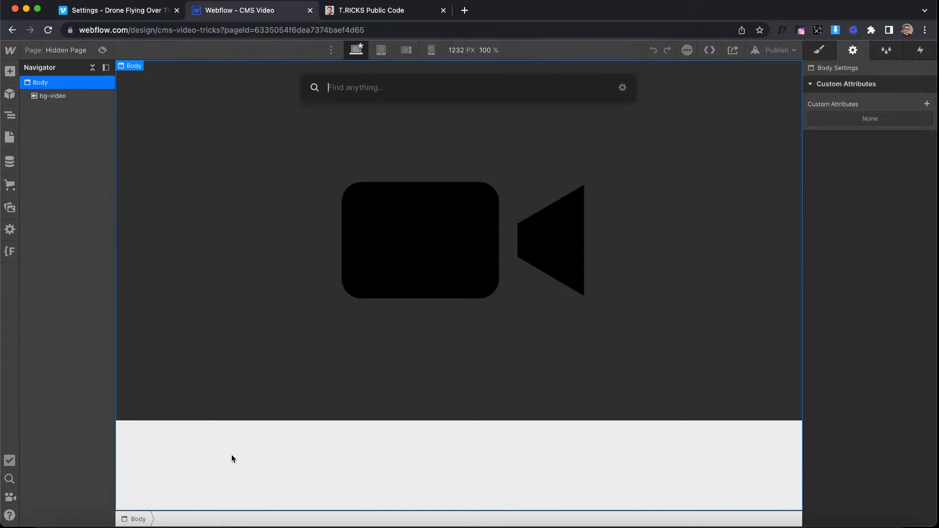
{"action": "type", "text": "back"}
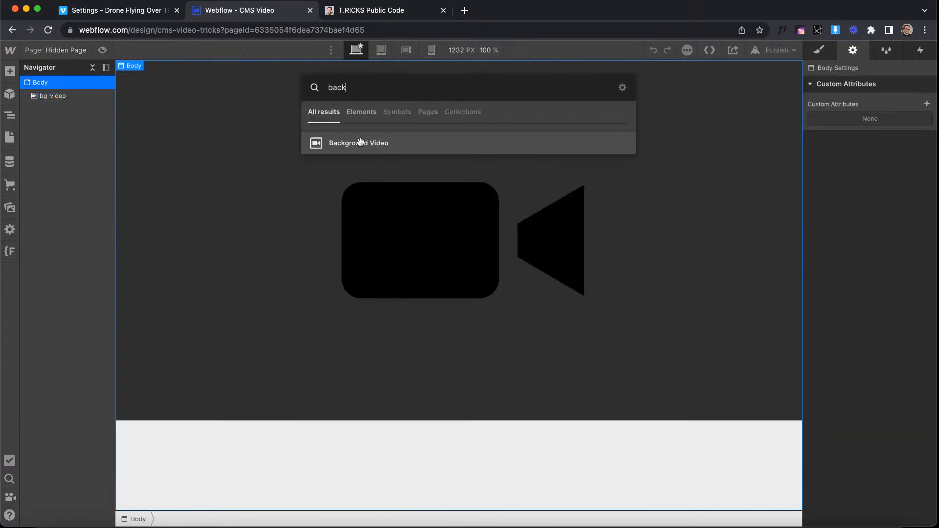
{"action": "left_click", "coordinate": [359, 143]}
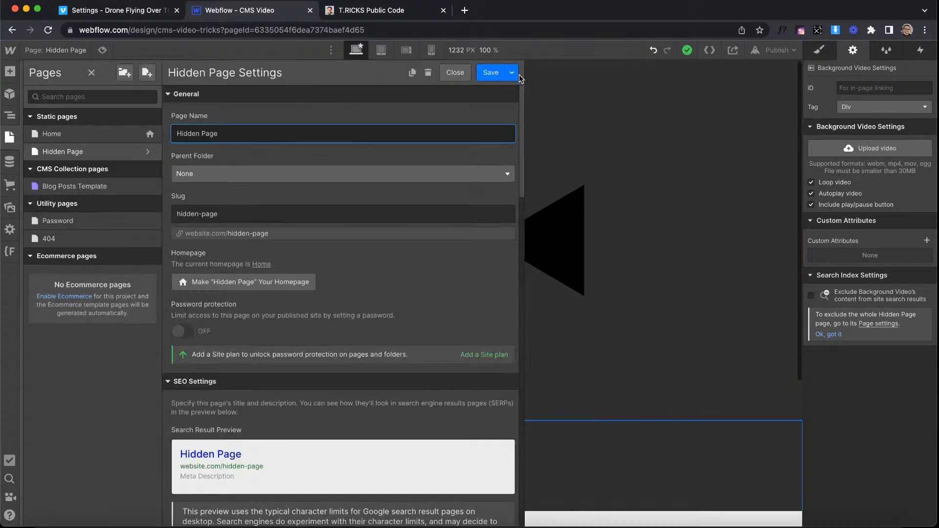
- Save the Hidden Page as a draft and upload the mountain drone mp4 as its video
{"action": "left_click", "coordinate": [512, 72]}
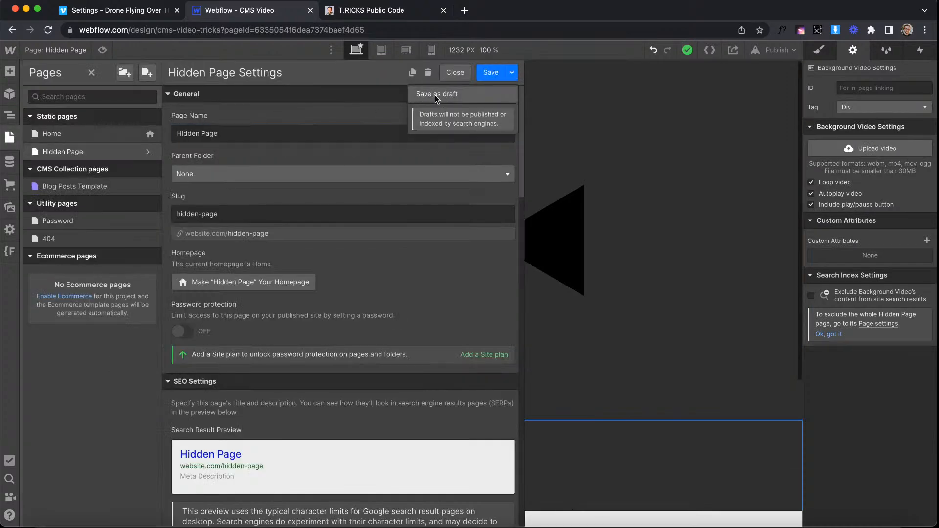
{"action": "left_click", "coordinate": [437, 94]}
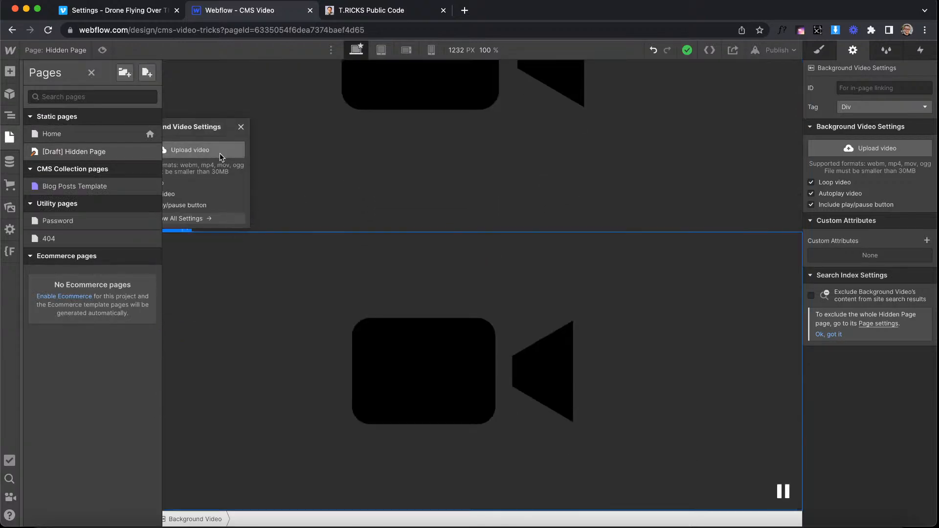
{"action": "left_click", "coordinate": [190, 150]}
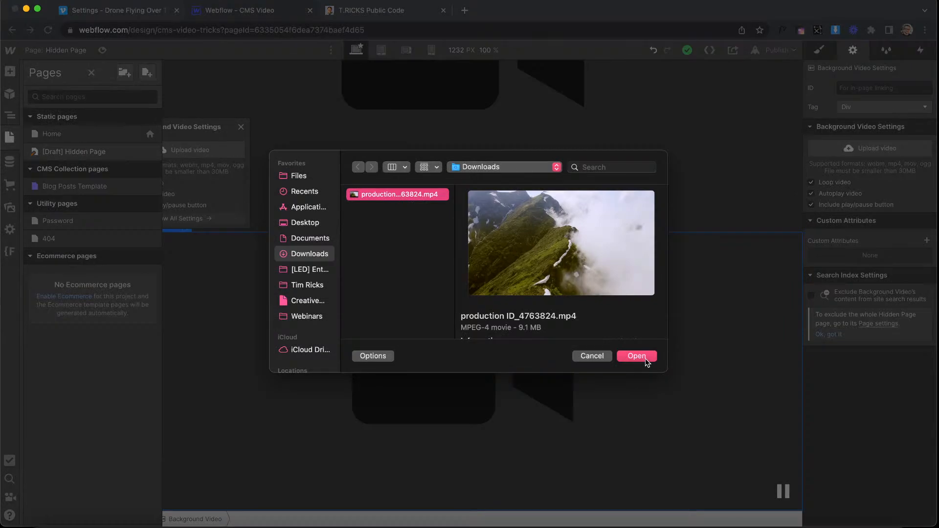
{"action": "left_click", "coordinate": [637, 356]}
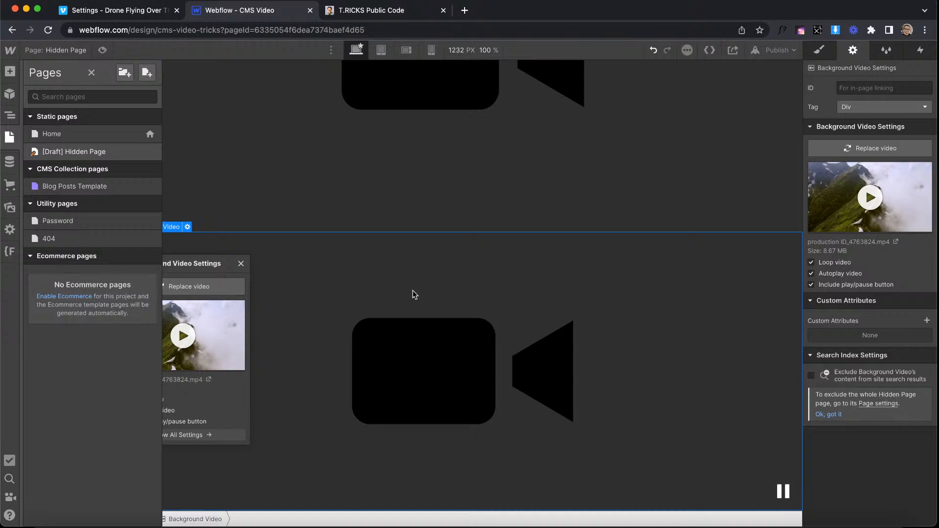
- Publish the site to the webflow.io domain, take the Hidden Page out of draft, and view it live
{"action": "left_click", "coordinate": [776, 50]}
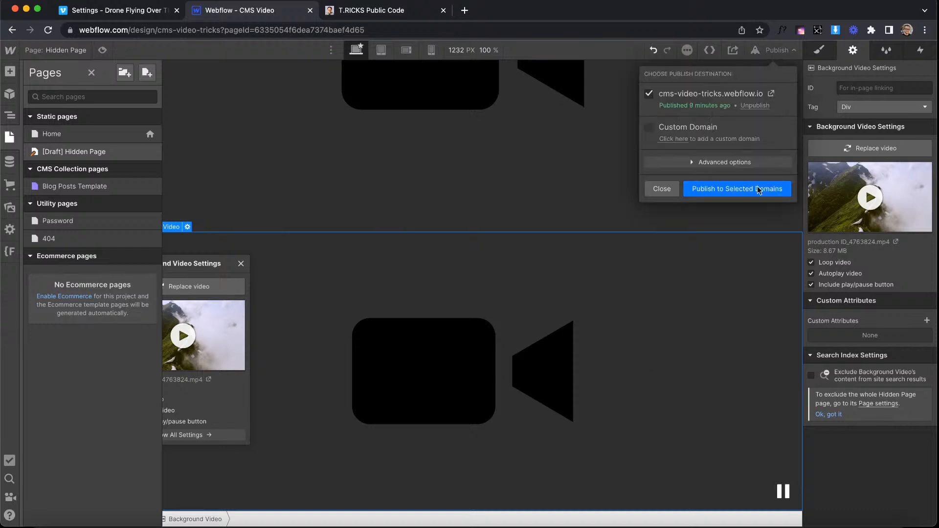
{"action": "left_click", "coordinate": [737, 189]}
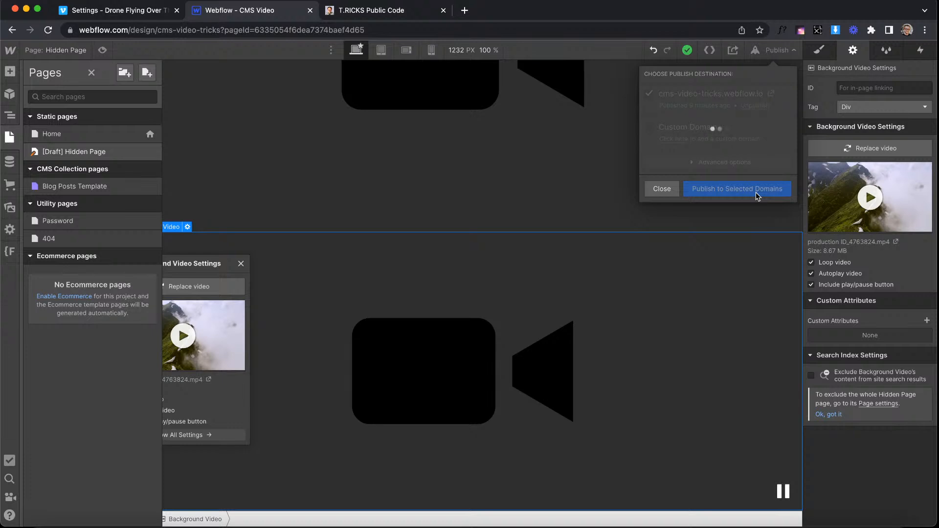
{"action": "mouse_move", "coordinate": [772, 82]}
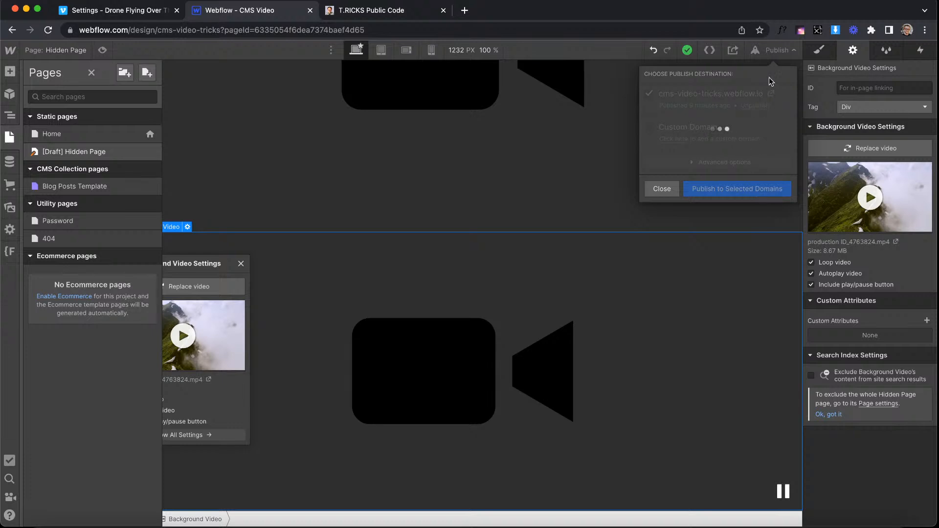
{"action": "mouse_move", "coordinate": [513, 173]}
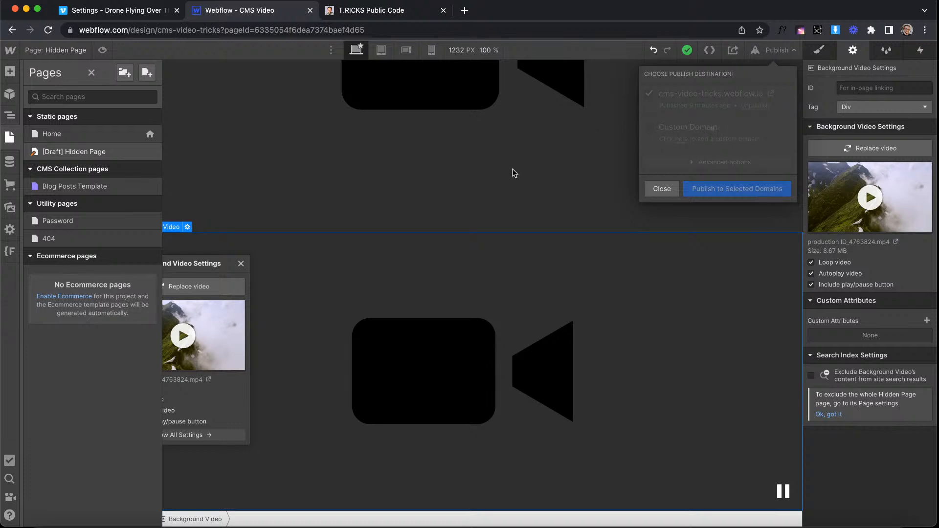
{"action": "left_click", "coordinate": [661, 189]}
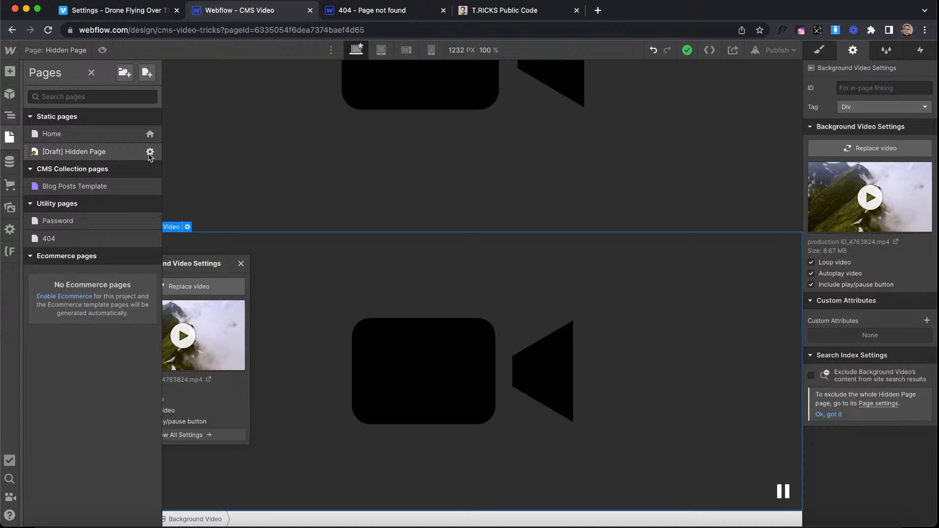
{"action": "left_click", "coordinate": [151, 151]}
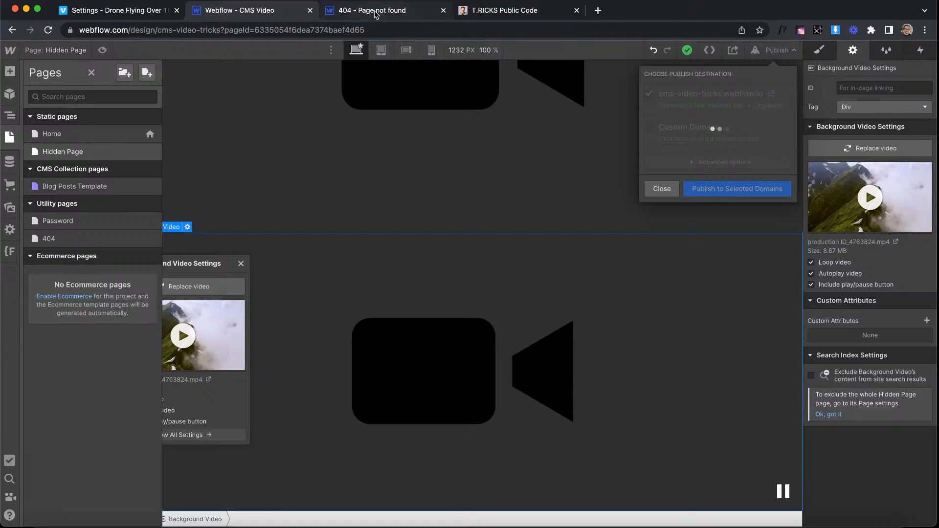
{"action": "left_click", "coordinate": [372, 10]}
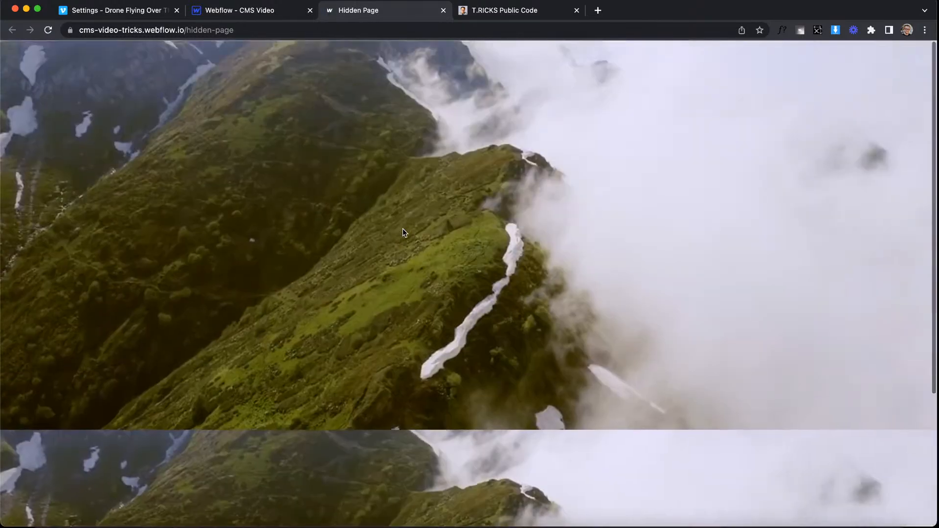
- Inspect the live Hidden Page and copy the background video's Webflow-hosted mp4 link address
{"action": "right_click", "coordinate": [402, 232]}
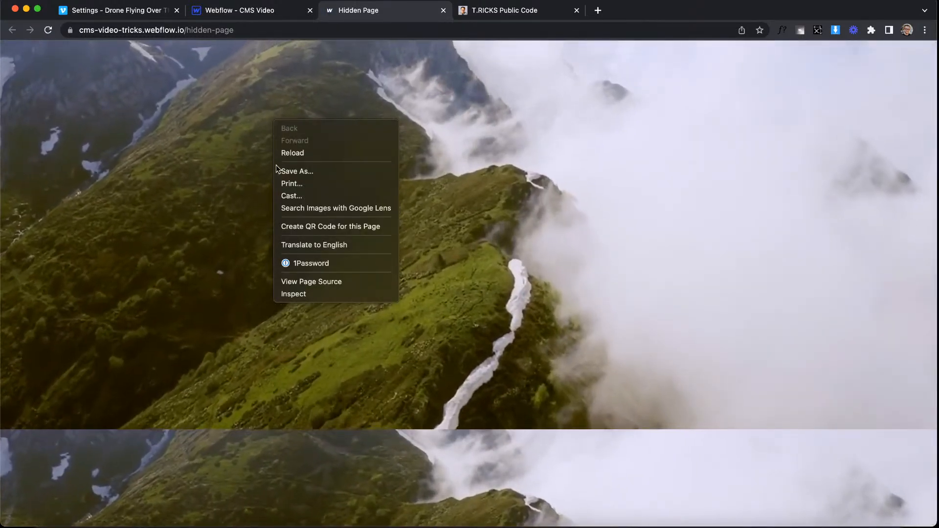
{"action": "left_click", "coordinate": [293, 294]}
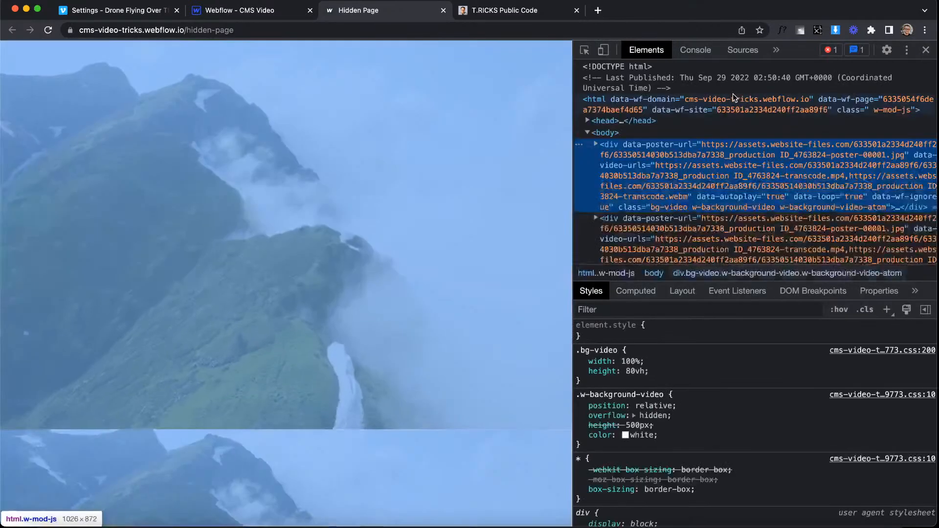
{"action": "left_click", "coordinate": [596, 144]}
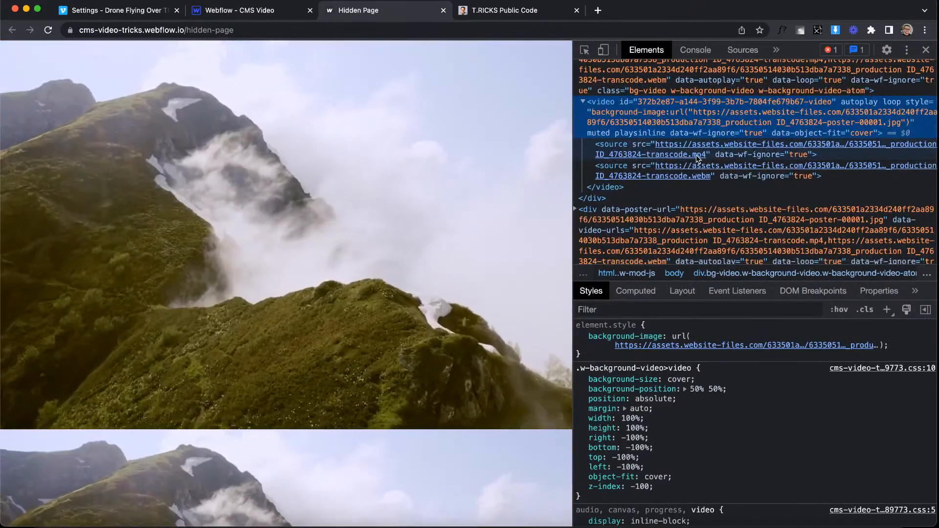
{"action": "mouse_move", "coordinate": [653, 175]}
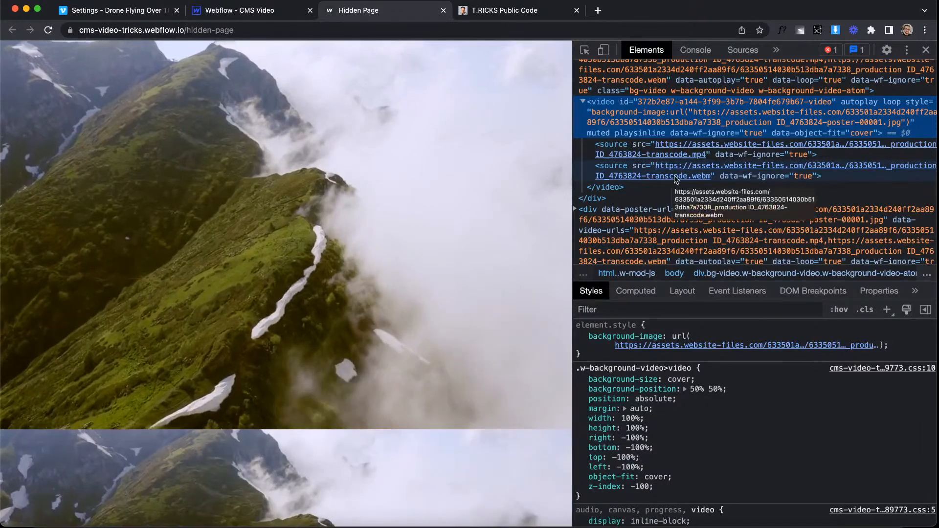
{"action": "mouse_move", "coordinate": [680, 186]}
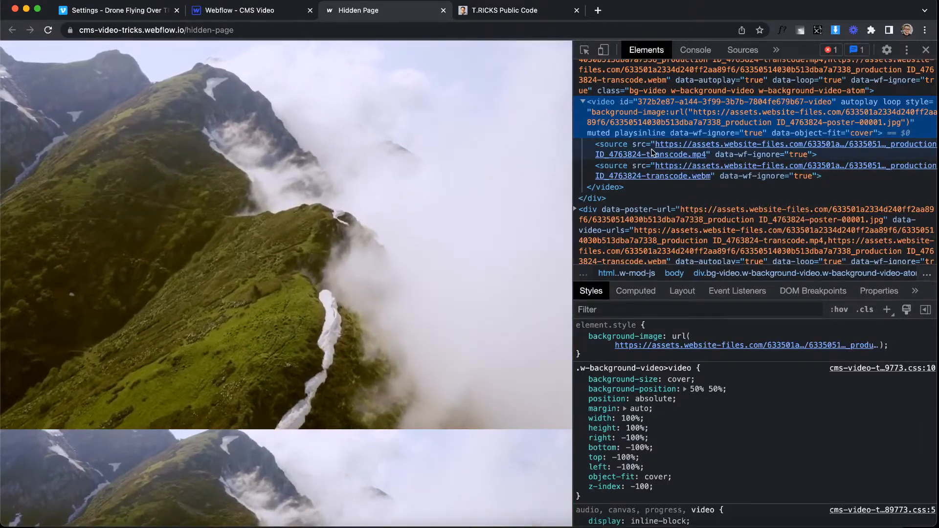
{"action": "right_click", "coordinate": [652, 154]}
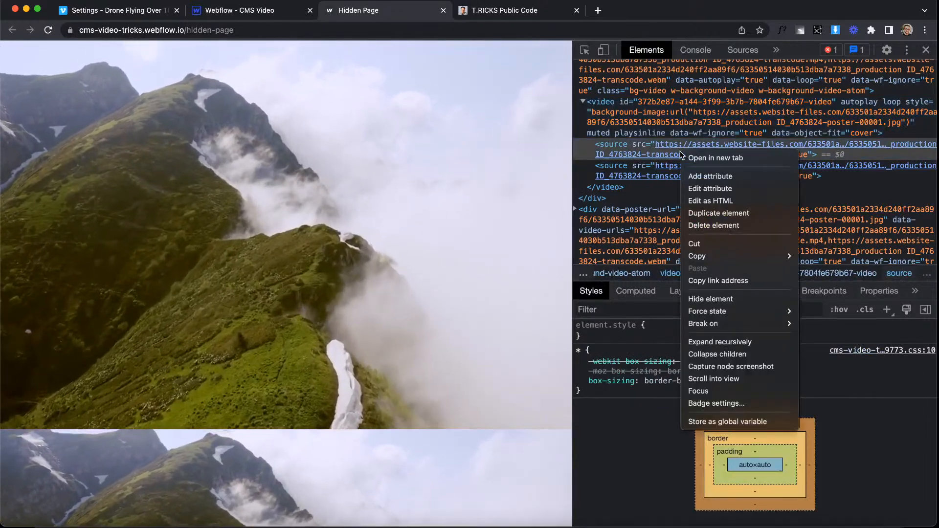
{"action": "left_click", "coordinate": [715, 158]}
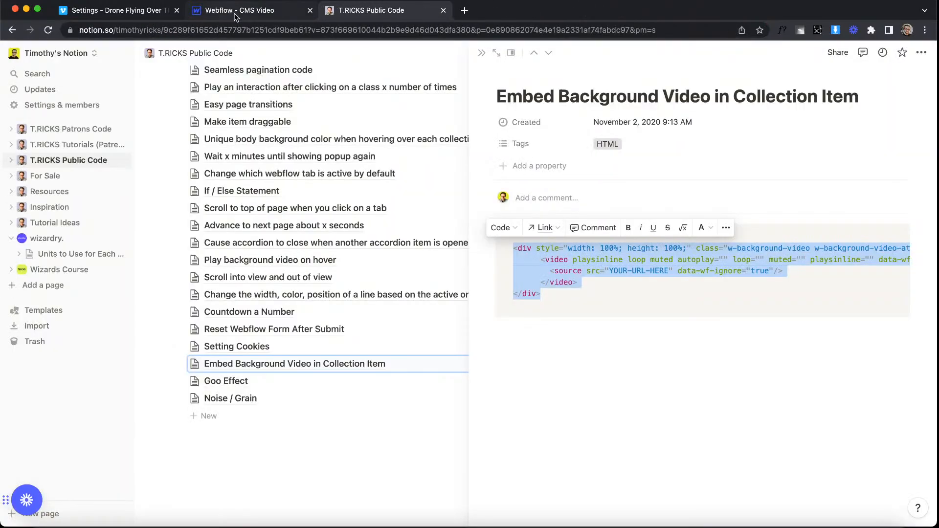
- Set the 15 Best Blogs To Follow post's Video Url to the assets.website-files.com mp4 link and save
{"action": "left_click", "coordinate": [240, 10]}
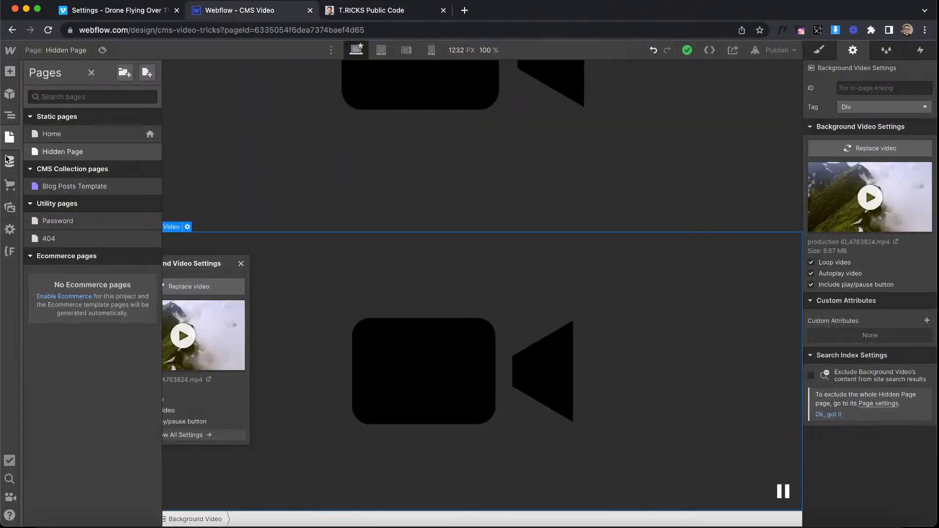
{"action": "left_click", "coordinate": [10, 162]}
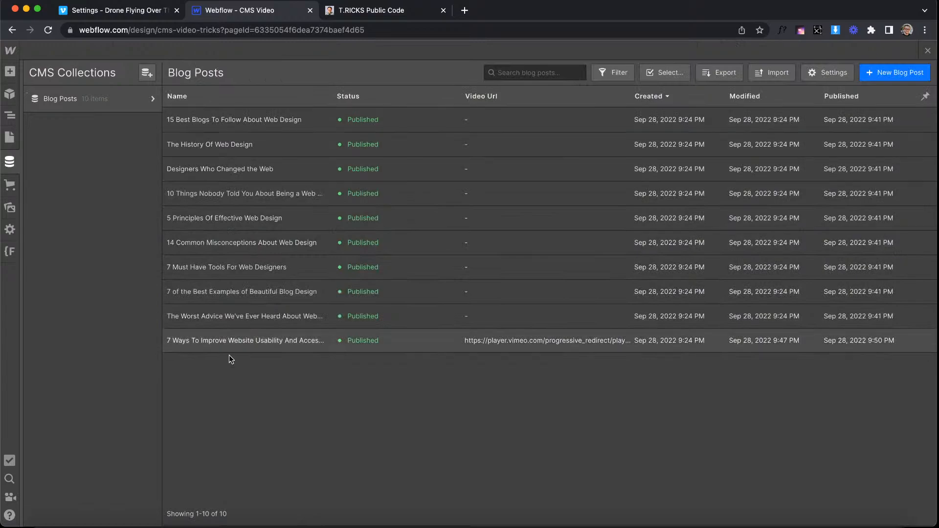
{"action": "left_click", "coordinate": [234, 119]}
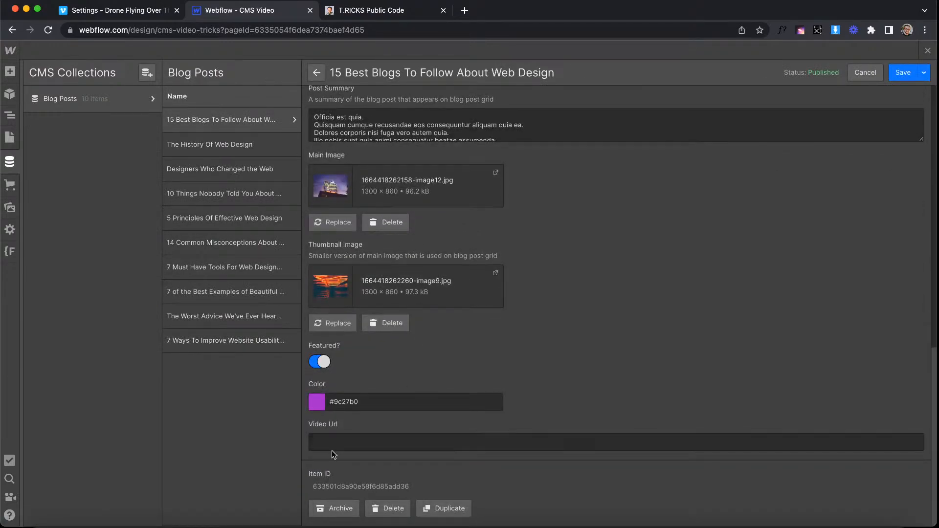
{"action": "type", "text": "https://assets.website-files.com/633501a2334d240ff2aa89f6/63350514030b513dba7a7338_production%20ID_4763824-transcode.mp4"}
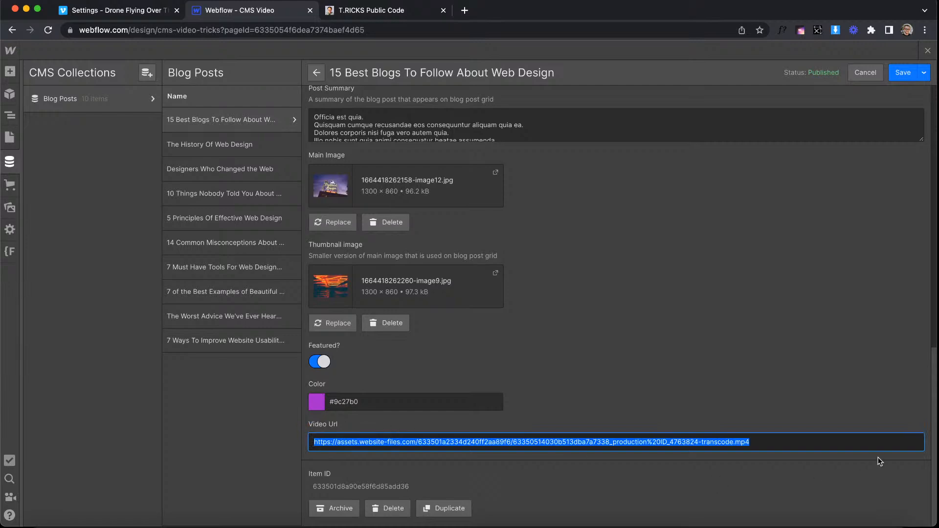
{"action": "left_click", "coordinate": [316, 73]}
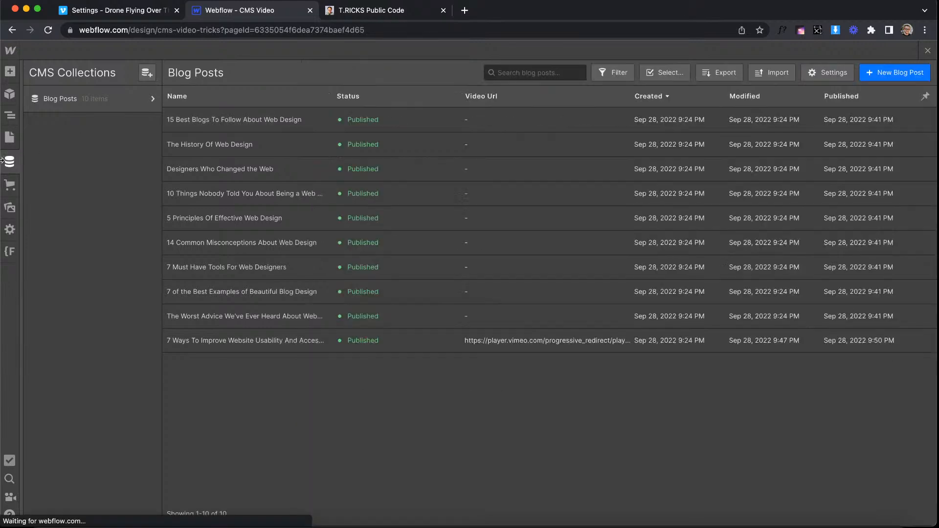
{"action": "left_click", "coordinate": [928, 50]}
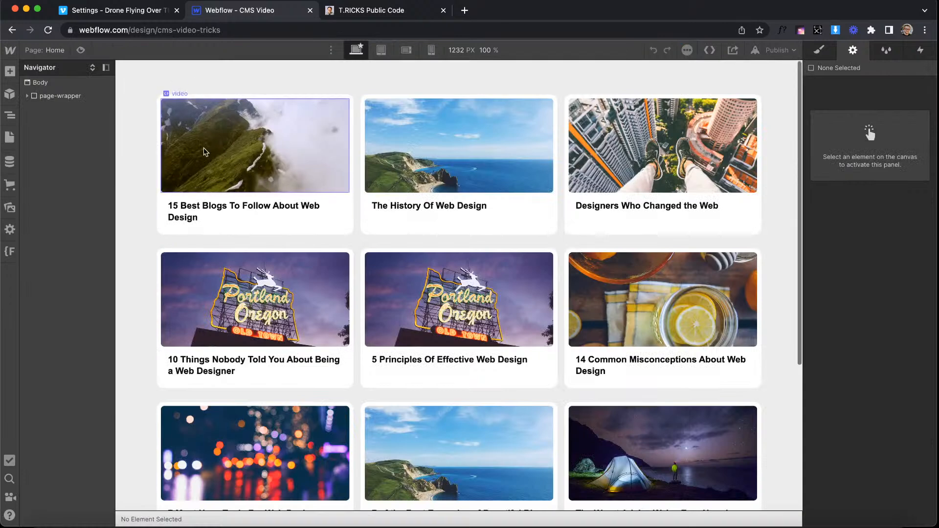
{"action": "left_click", "coordinate": [255, 146]}
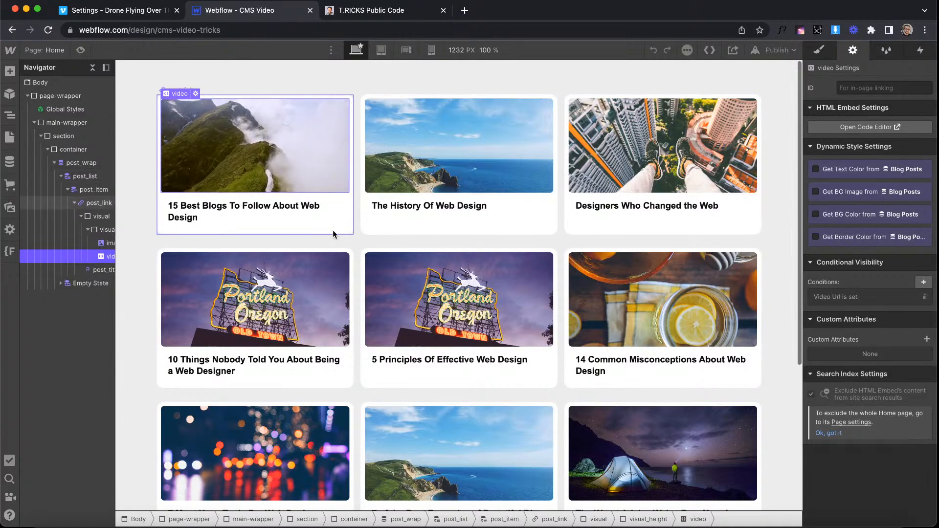
{"action": "scroll", "scroll_direction": "down", "scroll_amount": 3}
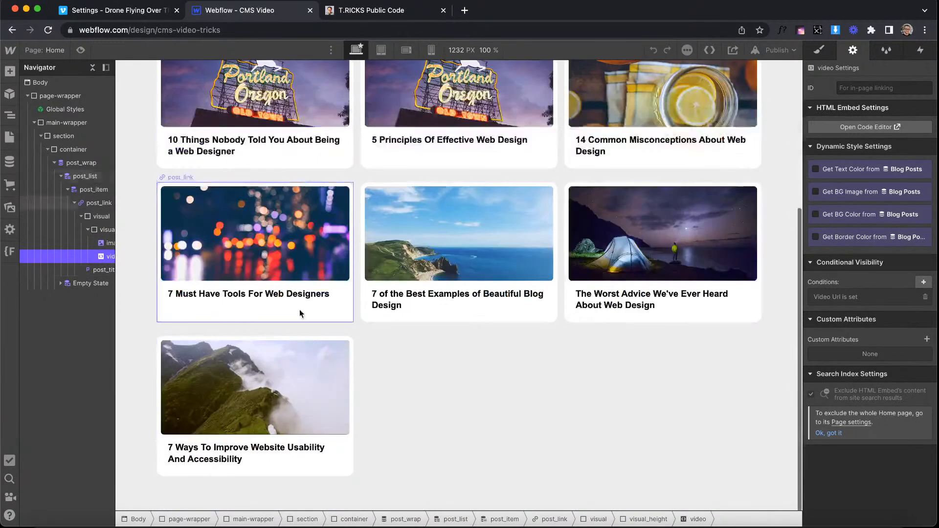
{"action": "scroll", "scroll_direction": "up", "scroll_amount": 3}
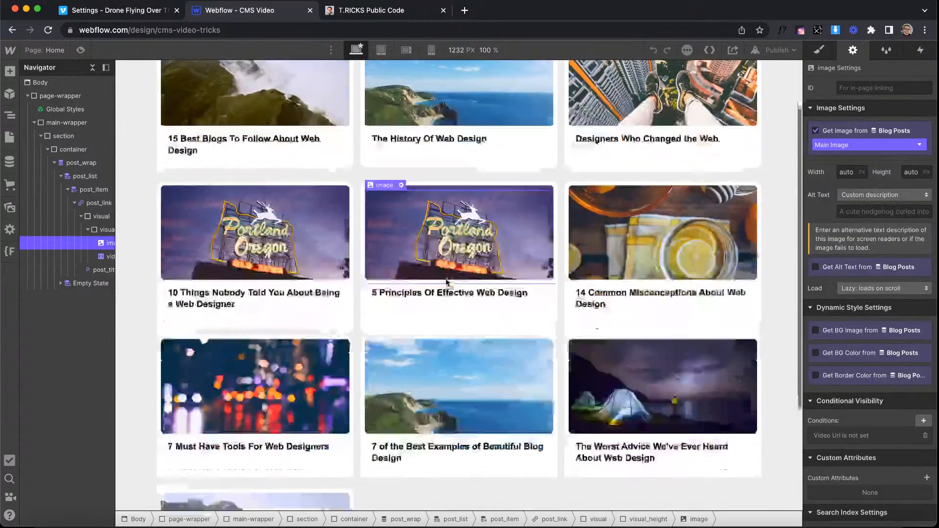
{"action": "scroll", "scroll_direction": "up", "scroll_amount": 3}
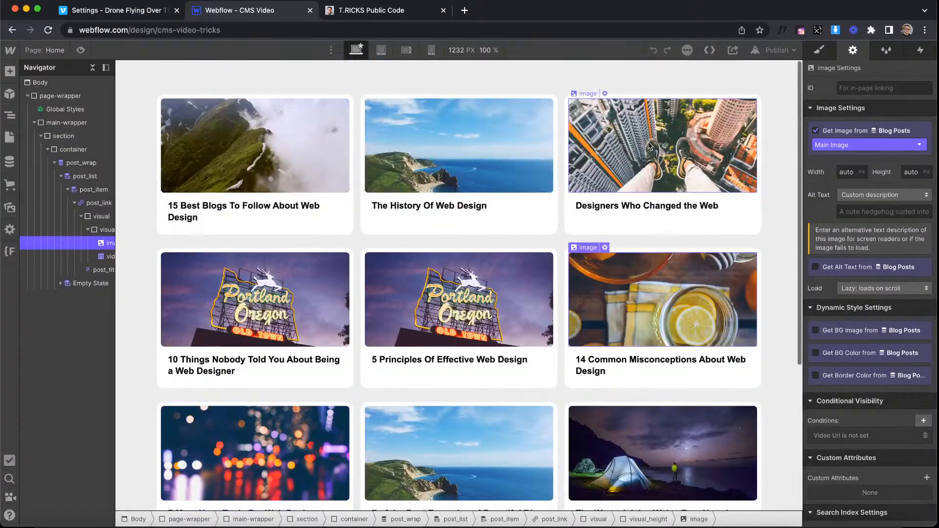